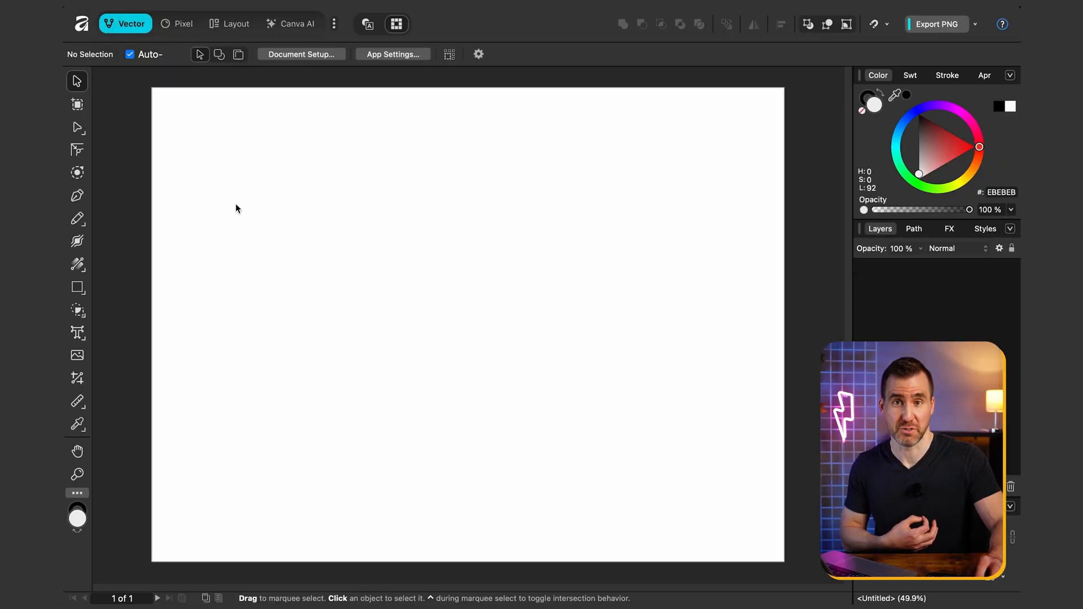
# Add 'History of Castles' as large artistic headline text across the page top
pyautogui.click(77, 333)
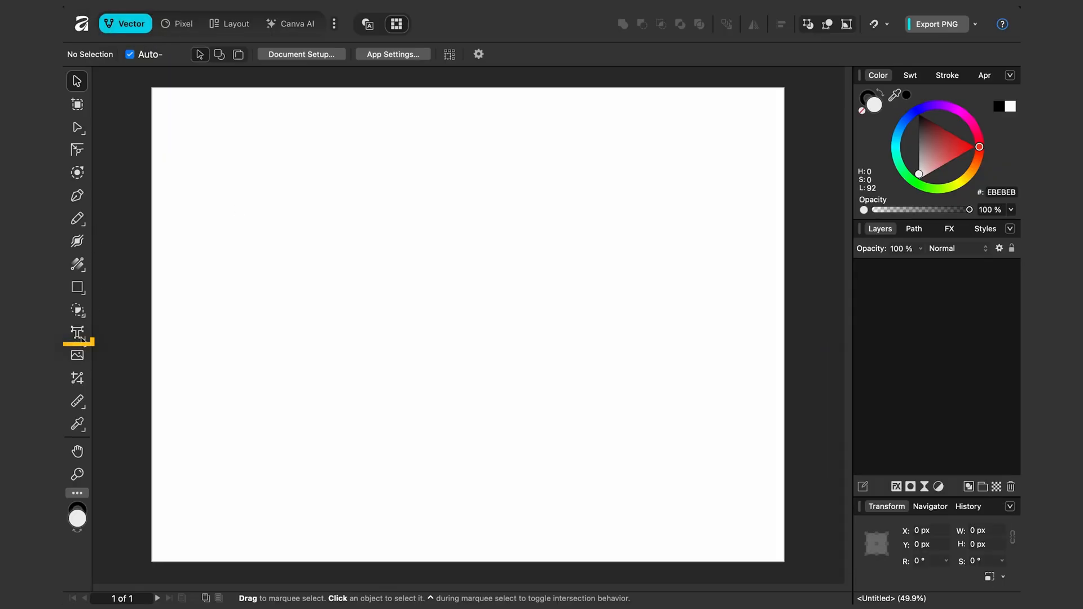
pyautogui.moveTo(77, 334)
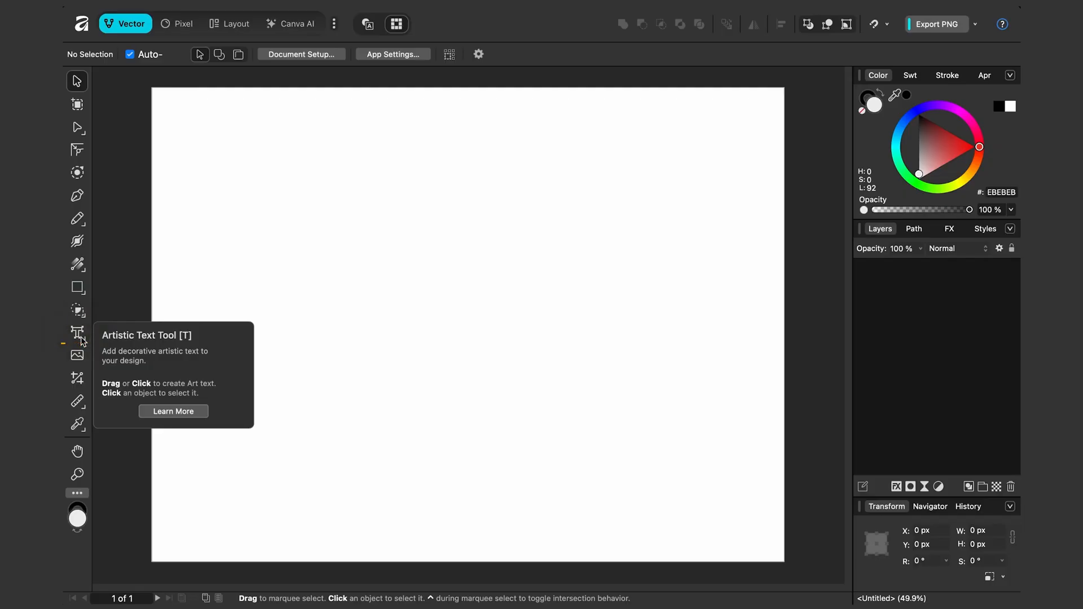
pyautogui.click(76, 333)
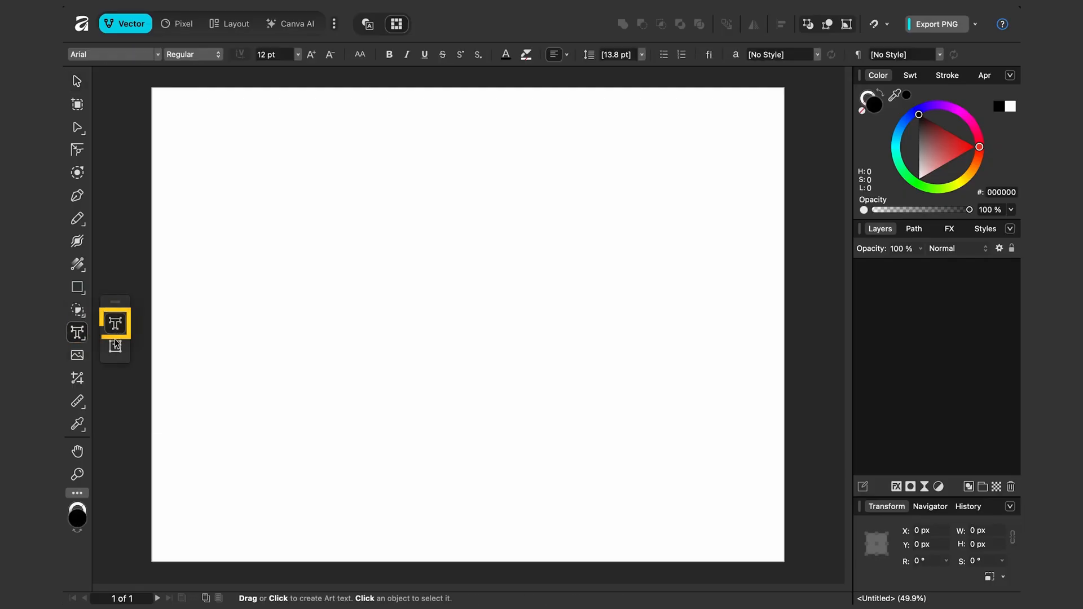
pyautogui.moveTo(115, 347)
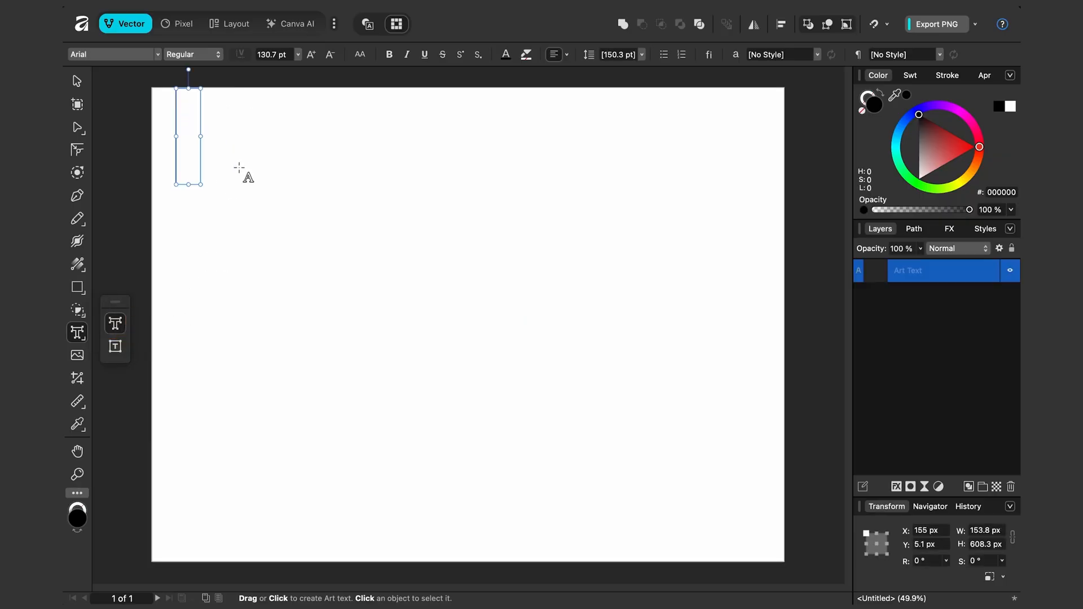
pyautogui.write('History of Castles')
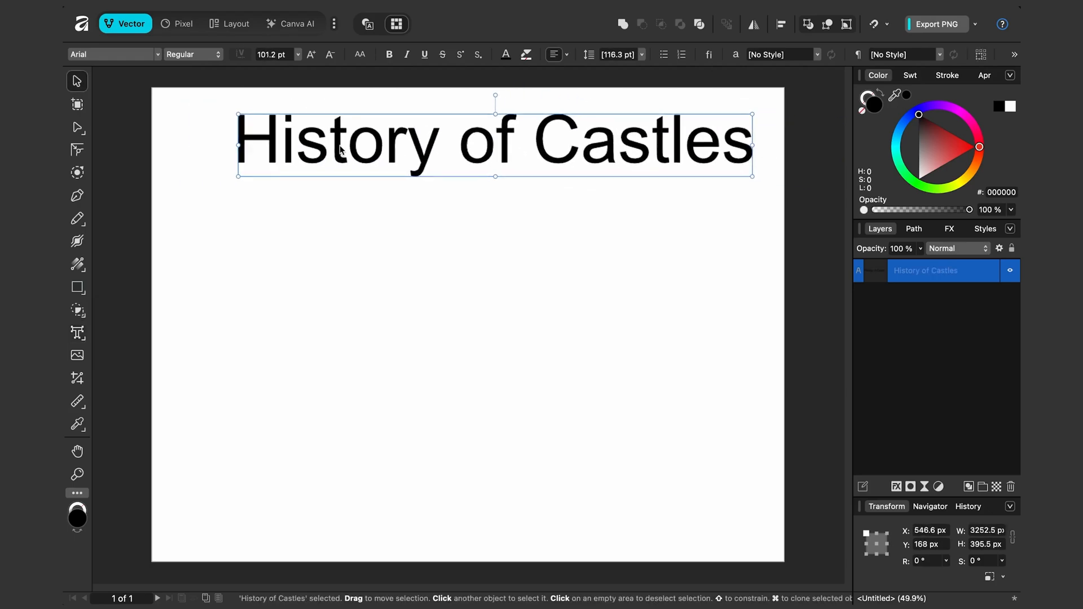
pyautogui.click(77, 332)
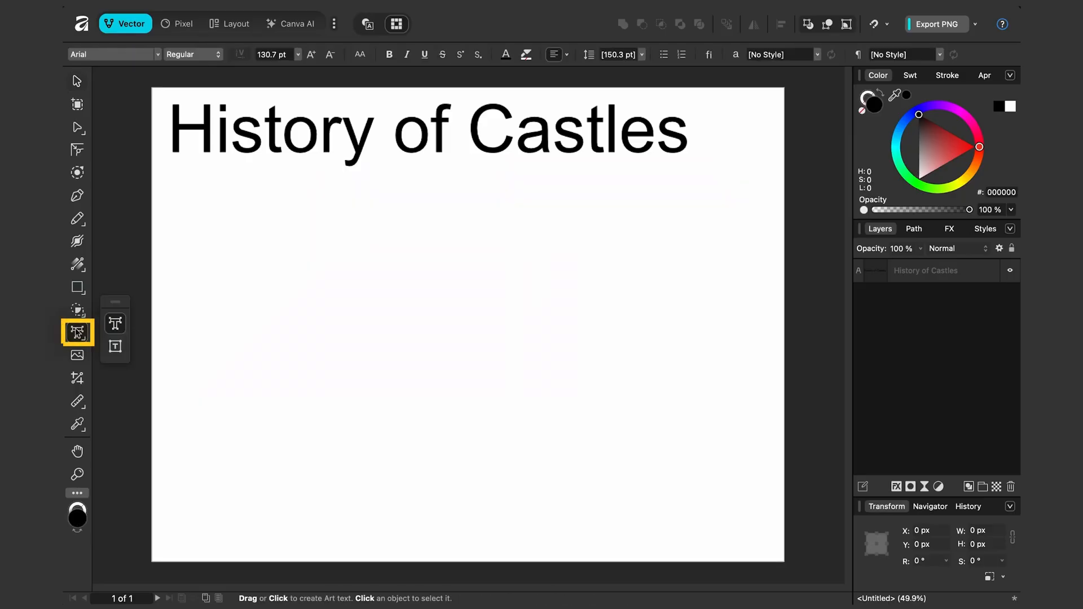
pyautogui.moveTo(114, 346)
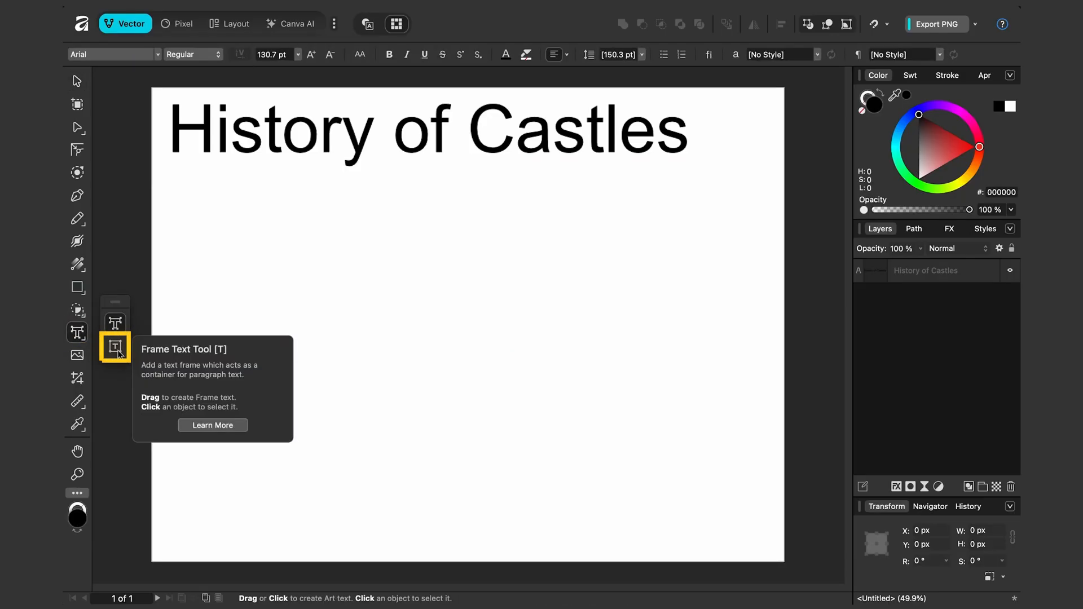
# Draw a text frame below the headline containing 'In the year 1800...'
pyautogui.moveTo(182, 183); pyautogui.dragTo(394, 286)
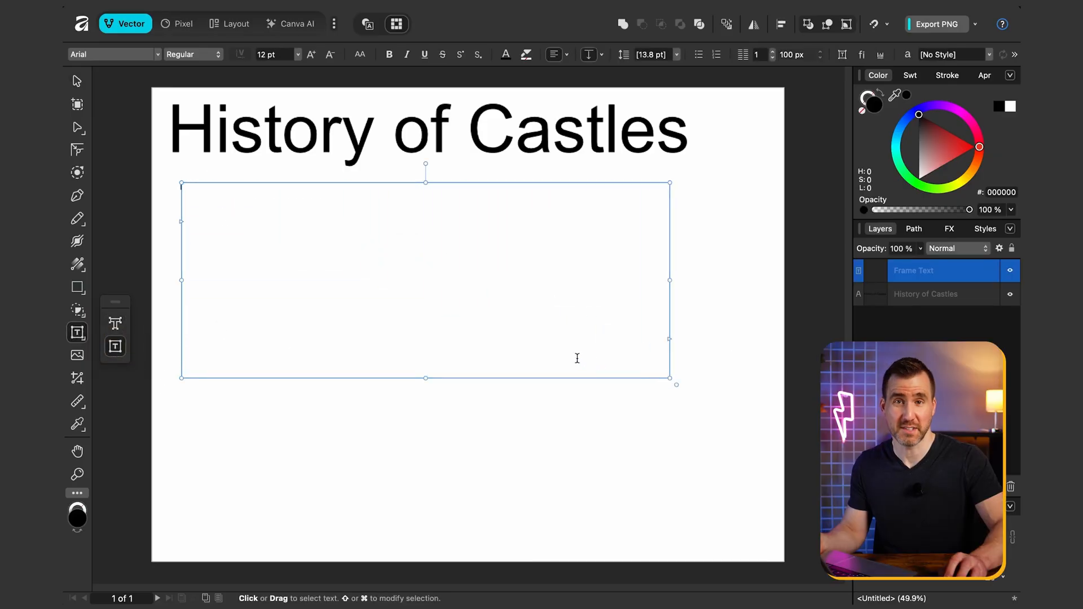
pyautogui.write('In the year')
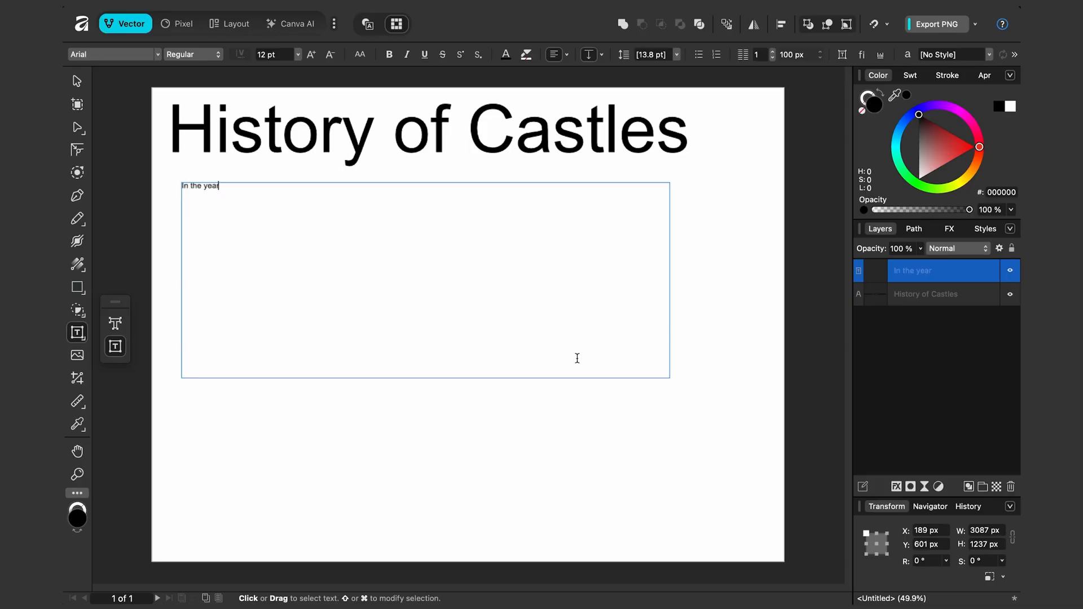
pyautogui.write('1800')
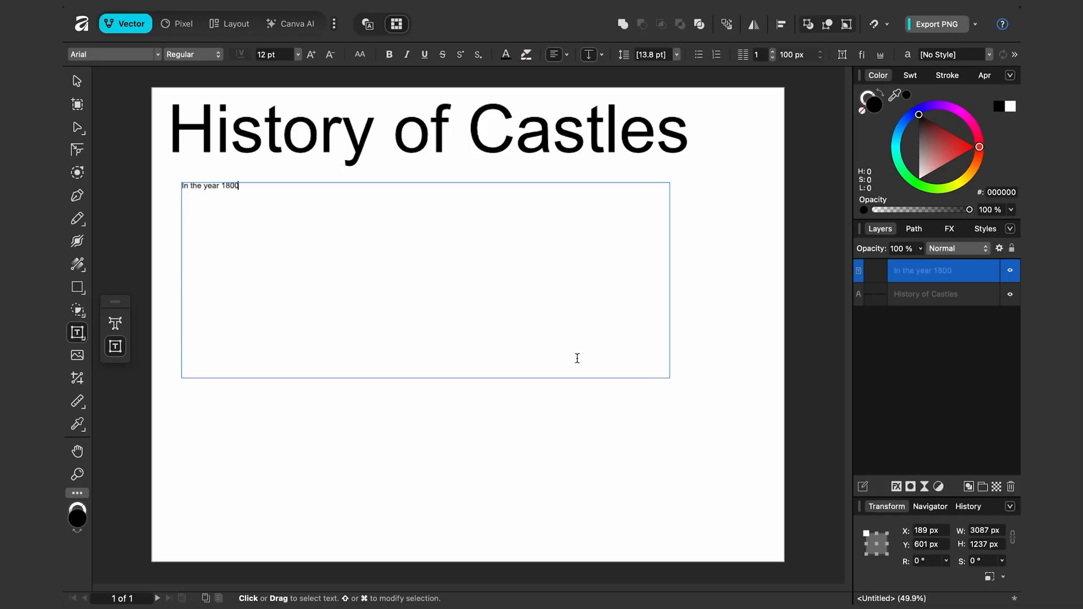
pyautogui.write('...')
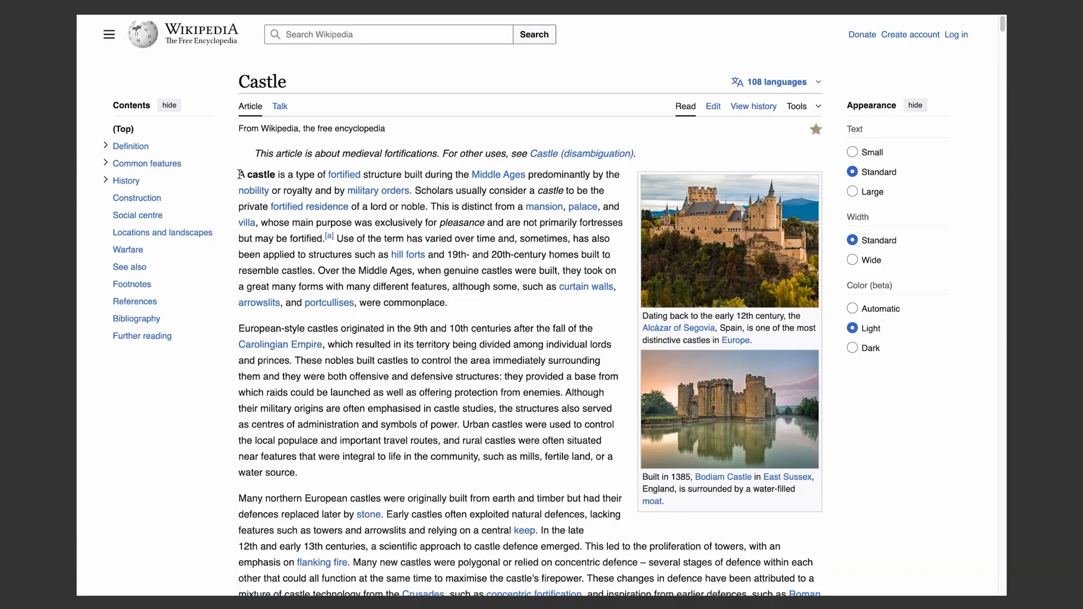
# Select the Castle article's introductory paragraphs on Wikipedia
pyautogui.moveTo(238, 173); pyautogui.dragTo(371, 589)
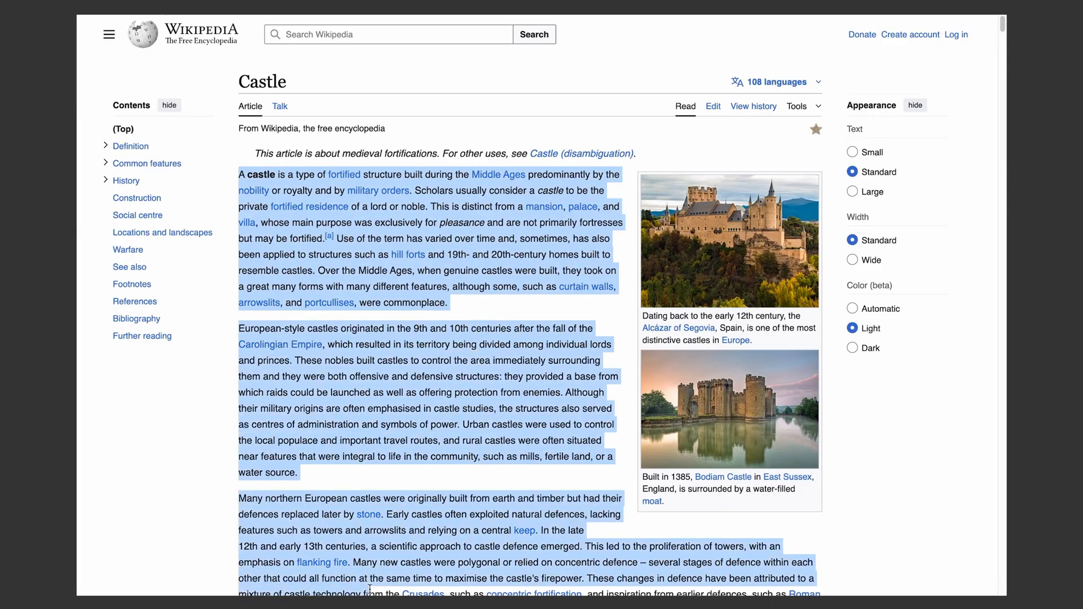
pyautogui.scroll(-3)
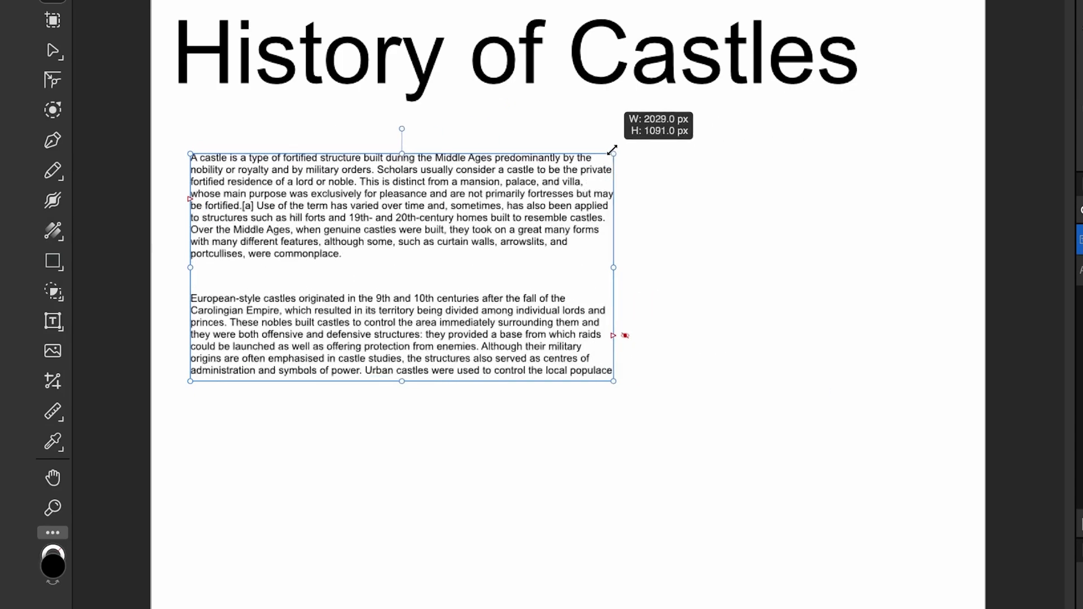
# Adjust the text frame's width around the pasted castle paragraphs
pyautogui.moveTo(612, 150); pyautogui.dragTo(801, 142)
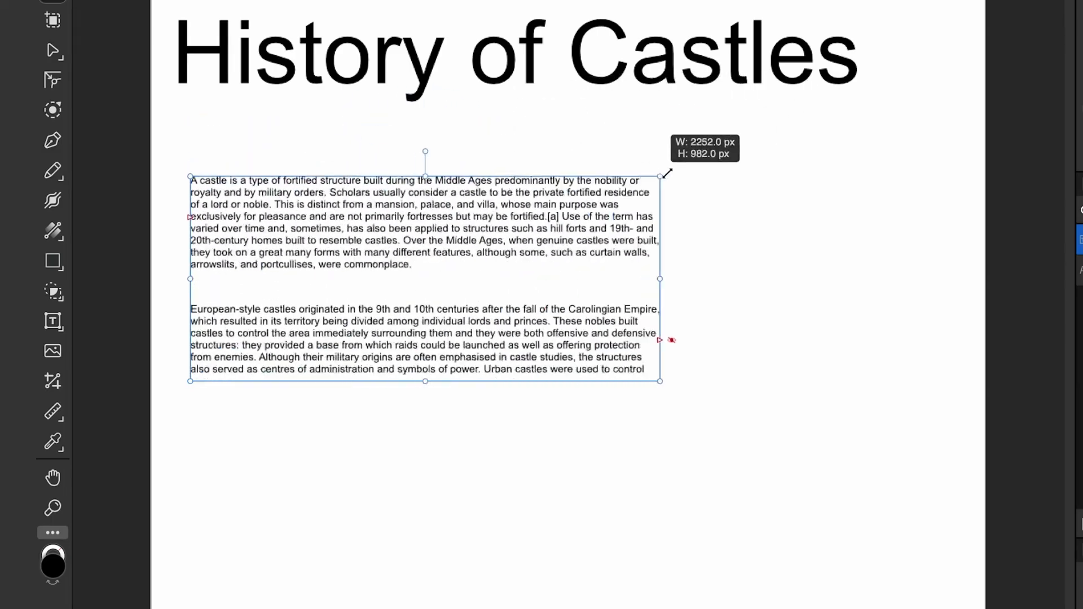
pyautogui.moveTo(658, 279); pyautogui.dragTo(559, 251)
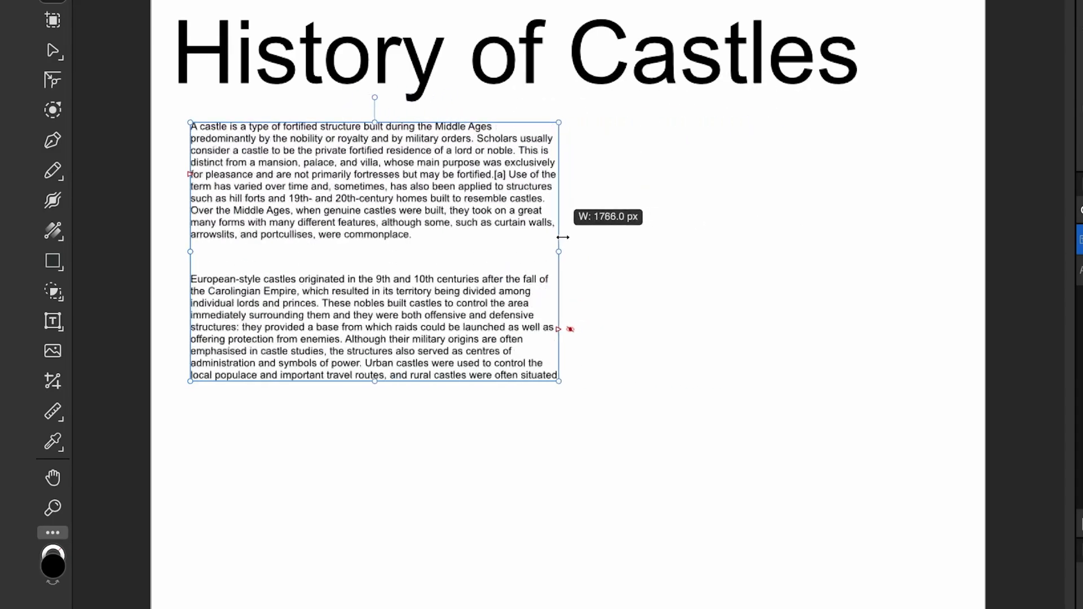
pyautogui.moveTo(559, 252); pyautogui.dragTo(501, 236)
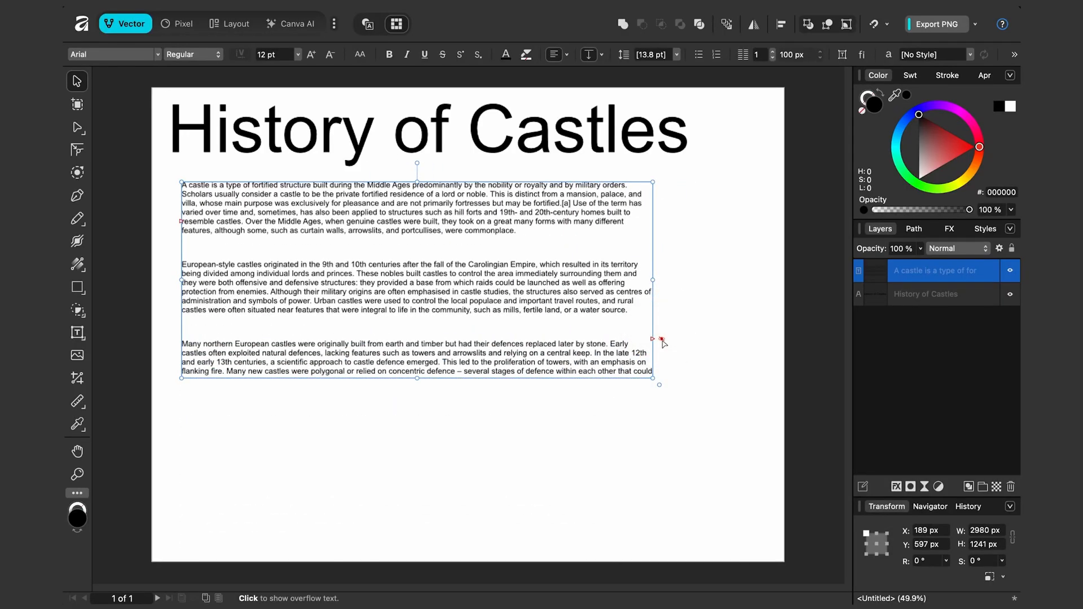
pyautogui.moveTo(417, 172)
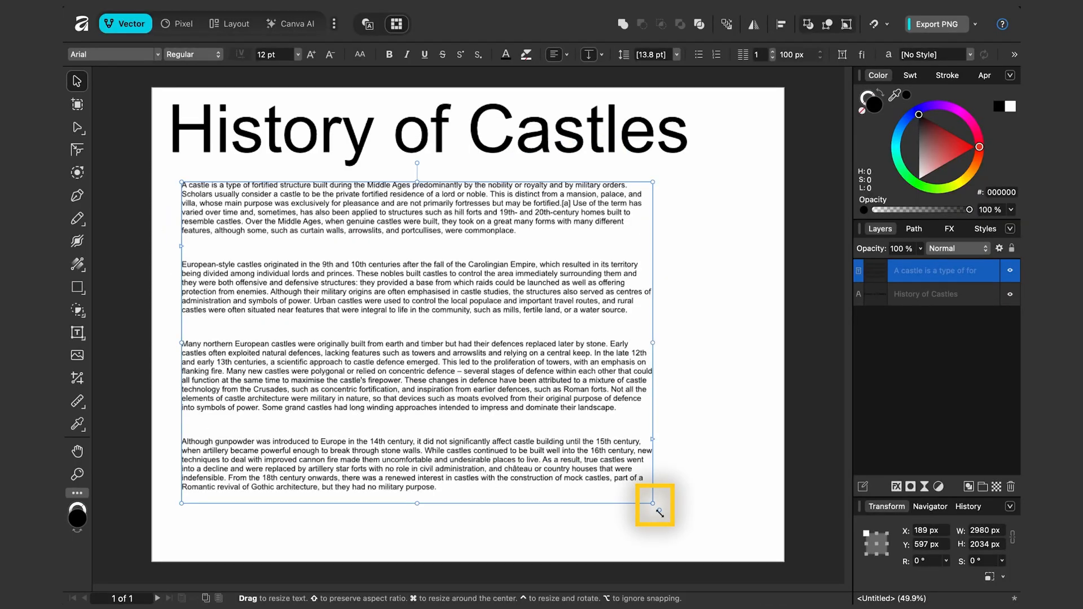
# Scale the frame and its text until all four paragraphs fit readably
pyautogui.moveTo(654, 502); pyautogui.dragTo(465, 376)
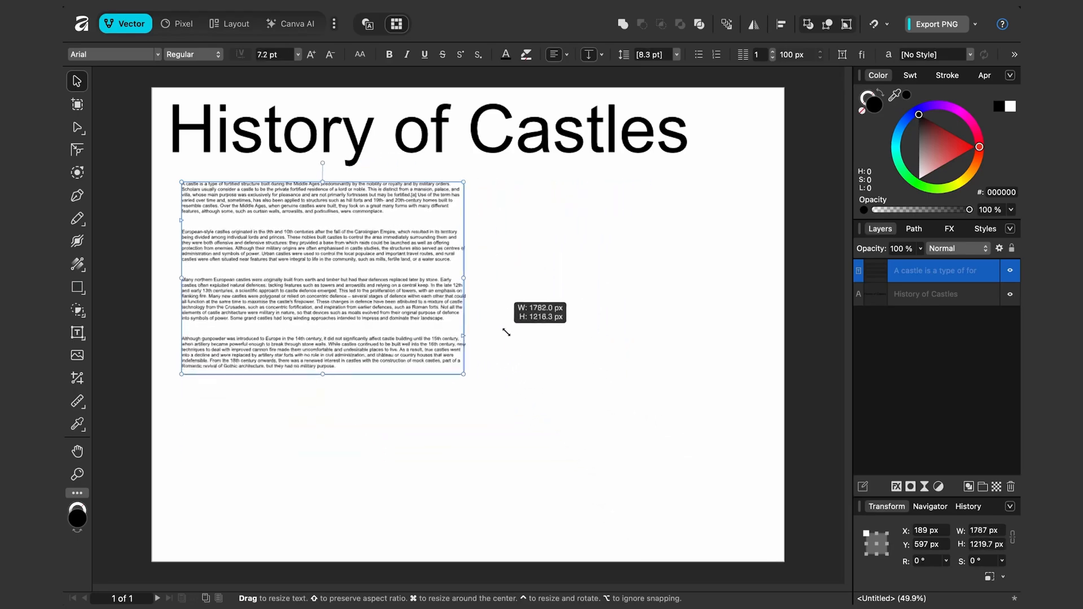
pyautogui.moveTo(464, 375); pyautogui.dragTo(492, 393)
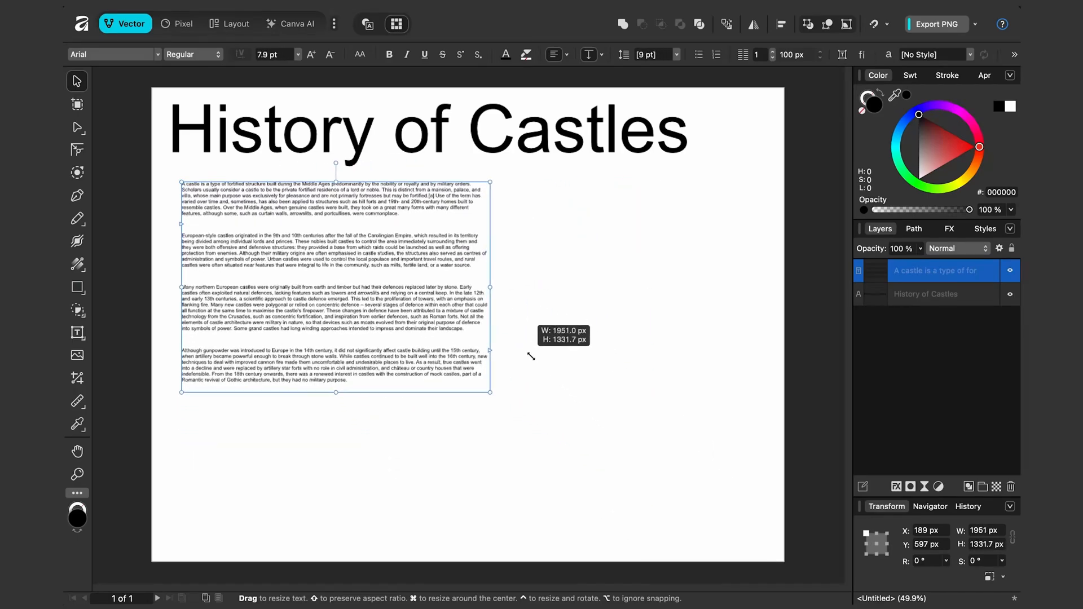
pyautogui.moveTo(491, 393); pyautogui.dragTo(556, 432)
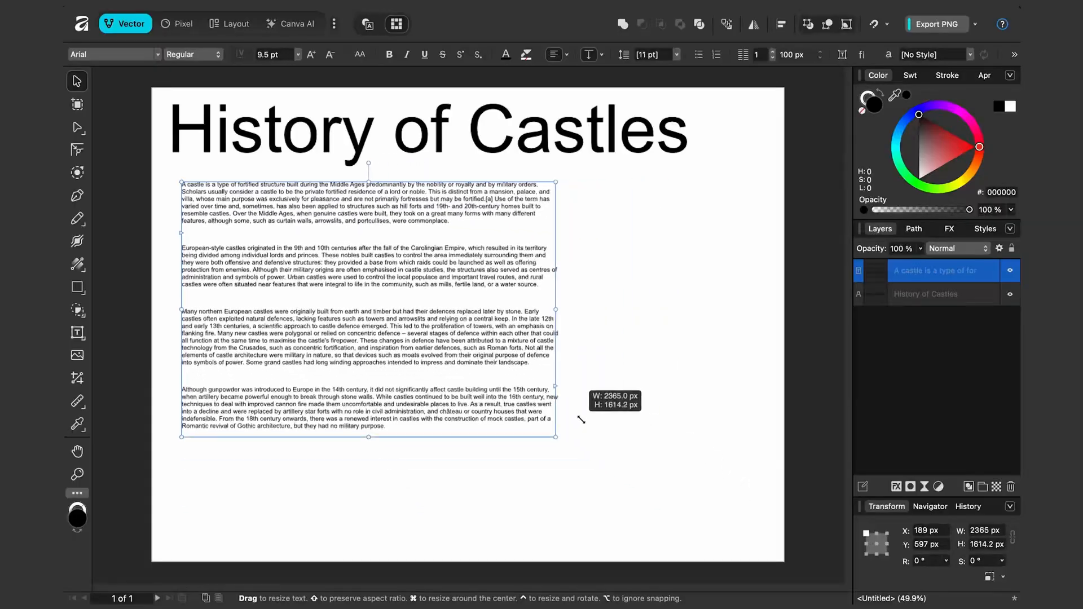
pyautogui.moveTo(558, 424); pyautogui.dragTo(627, 487)
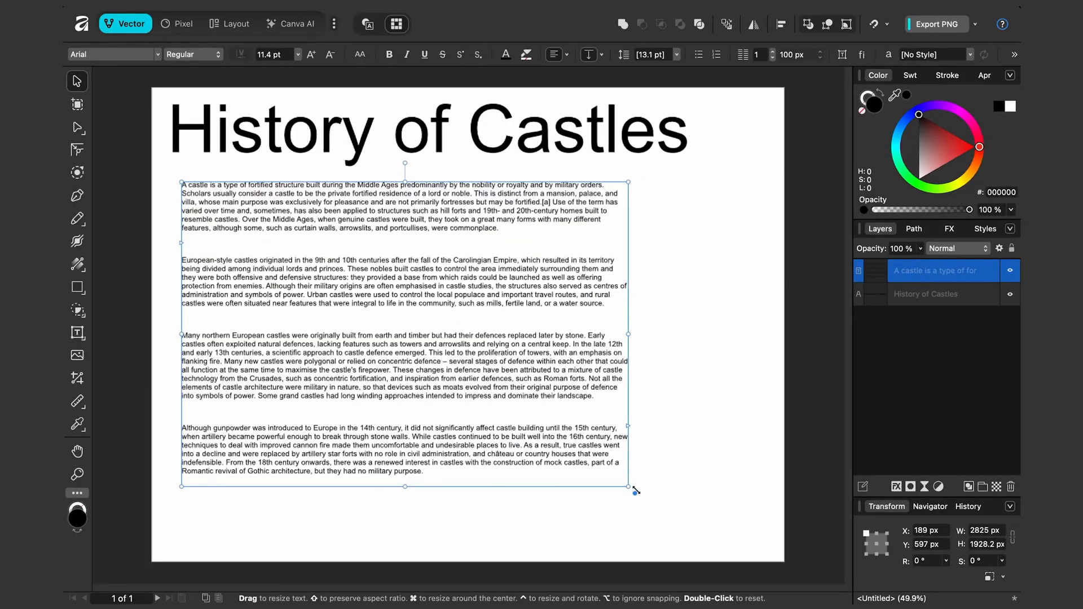
pyautogui.moveTo(628, 487); pyautogui.dragTo(620, 475)
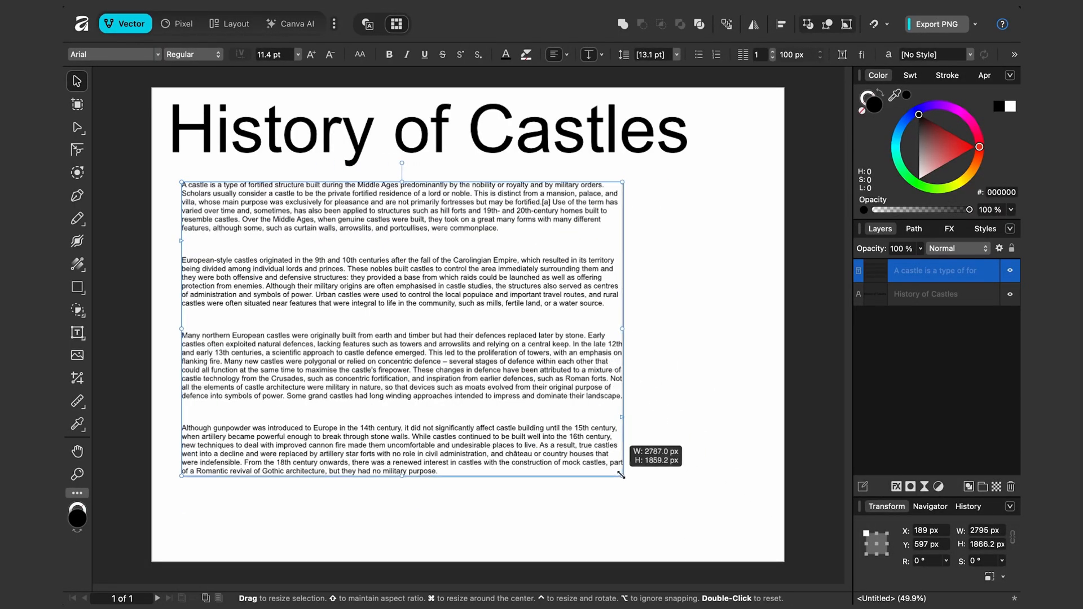
pyautogui.moveTo(619, 473); pyautogui.dragTo(591, 409)
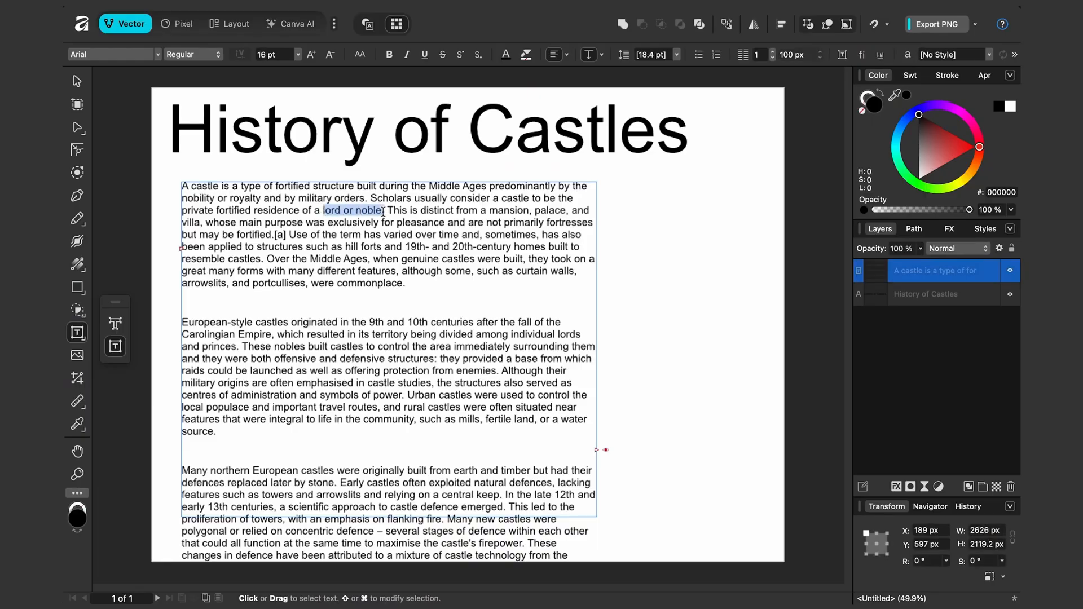
# Bold 'lord or noble', red-underline '19th- and 20th-century homes', and highlight a phrase
pyautogui.click(388, 55)
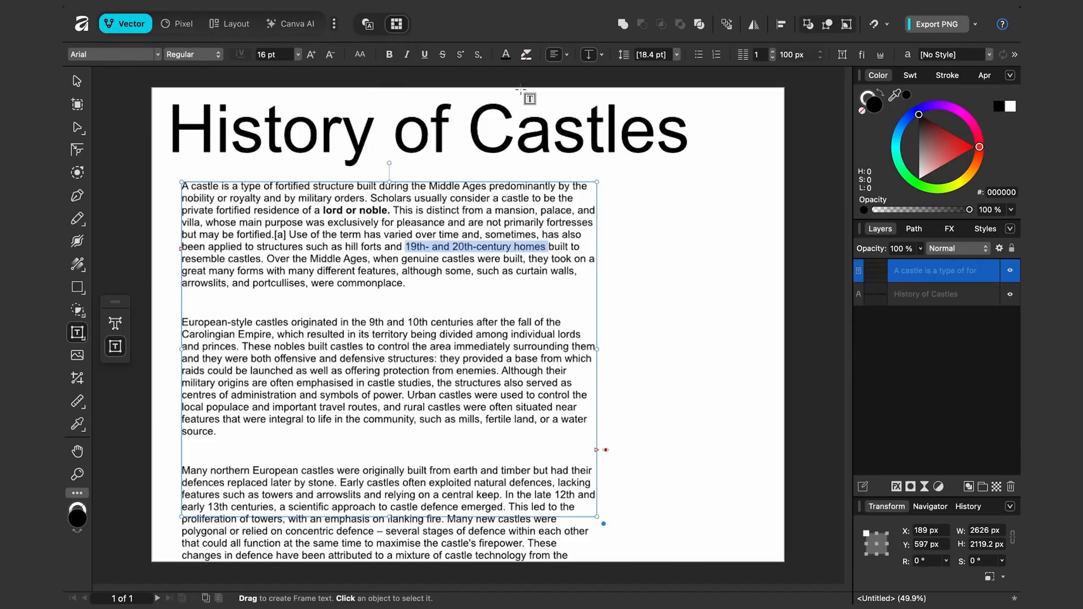
pyautogui.click(505, 54)
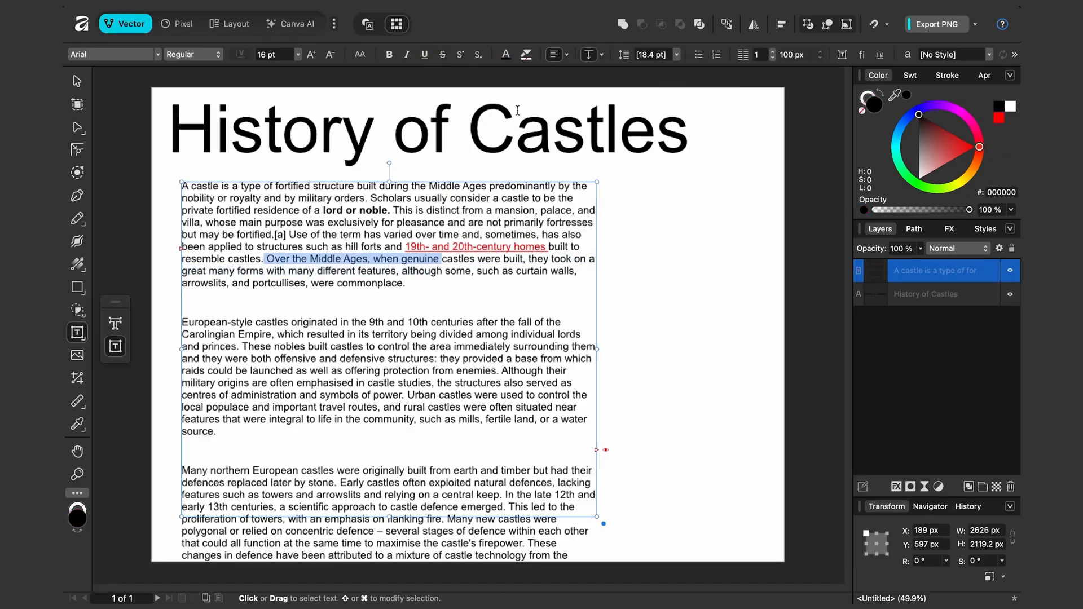
pyautogui.click(526, 54)
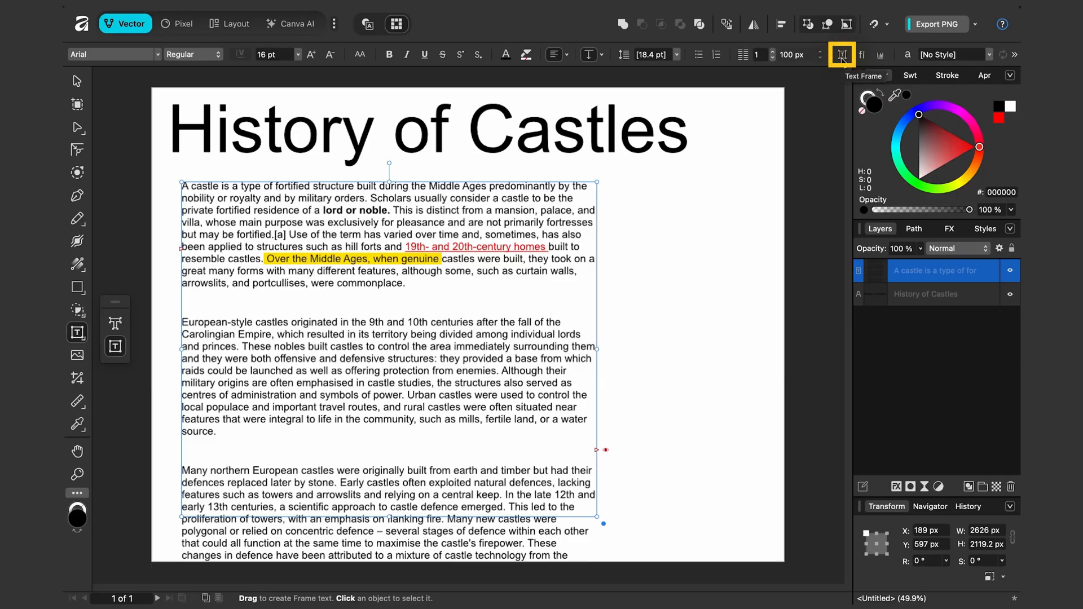
# Fill the text frame's background with cyan
pyautogui.click(841, 55)
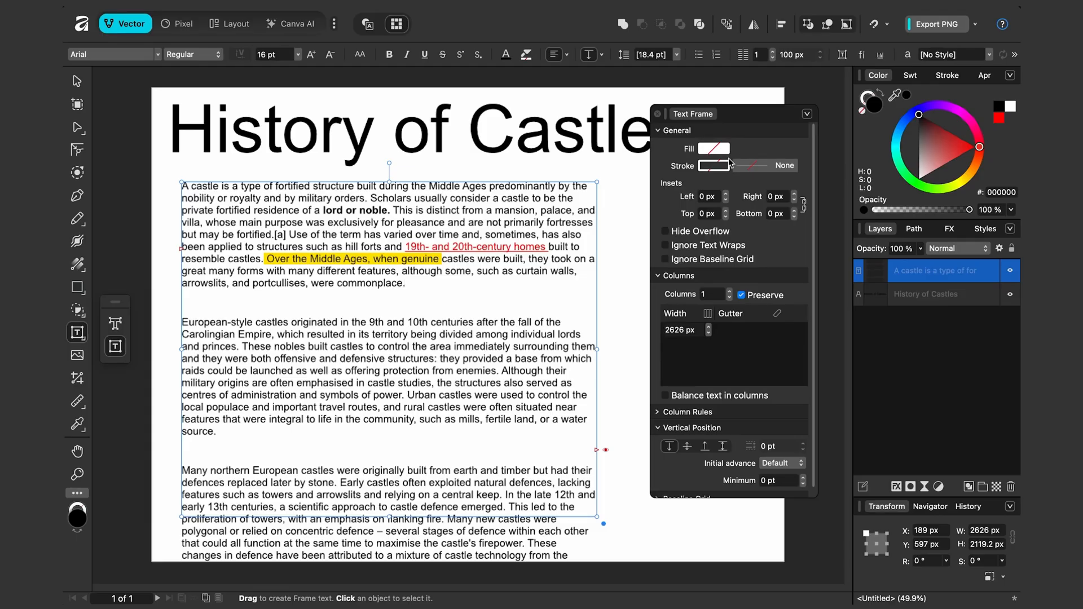
pyautogui.click(714, 166)
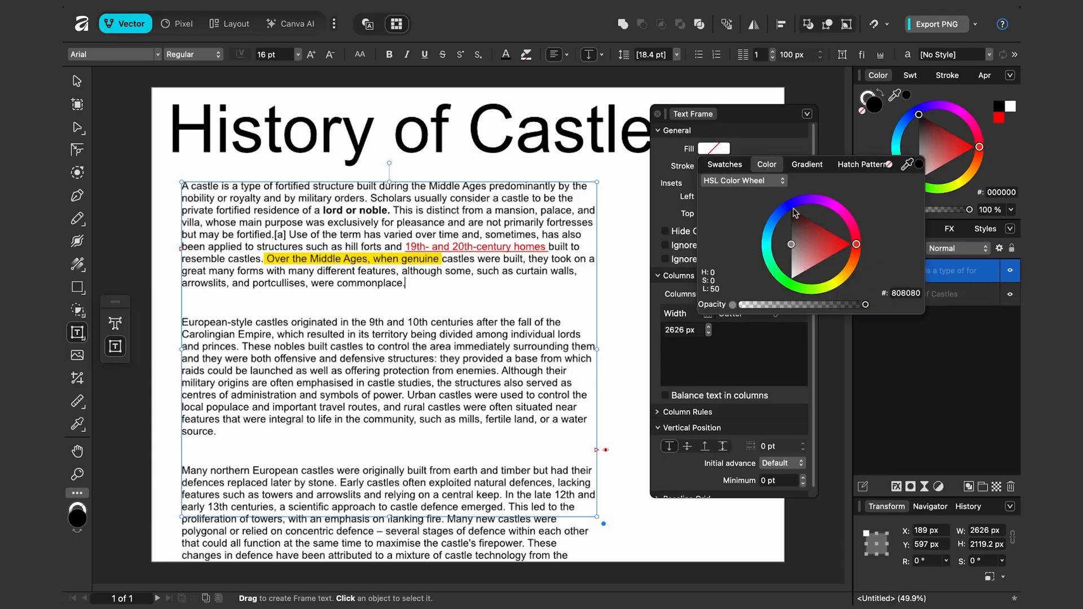
pyautogui.click(774, 228)
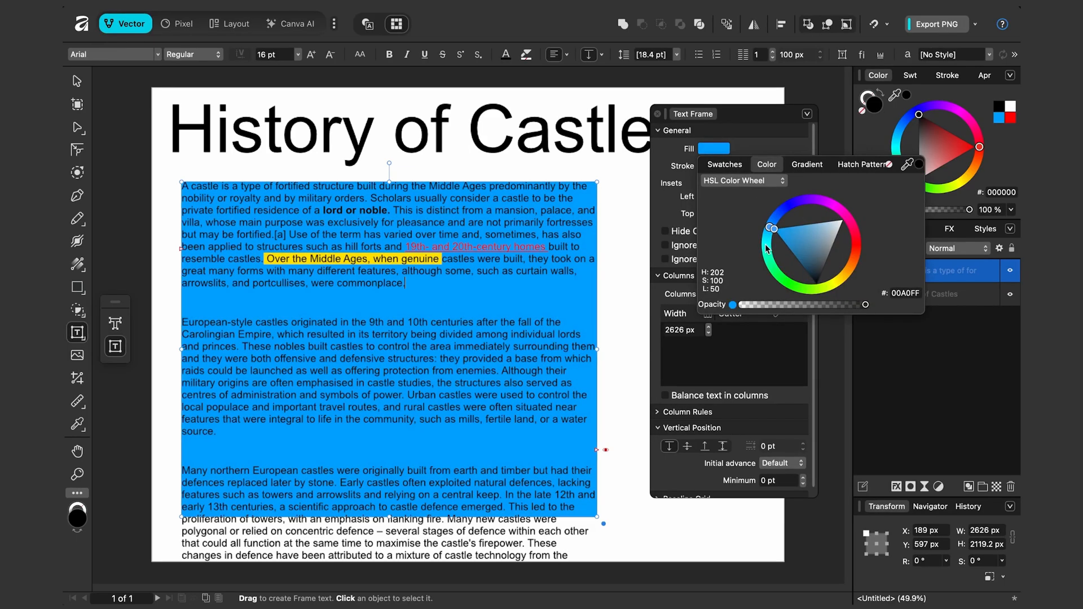
pyautogui.click(814, 270)
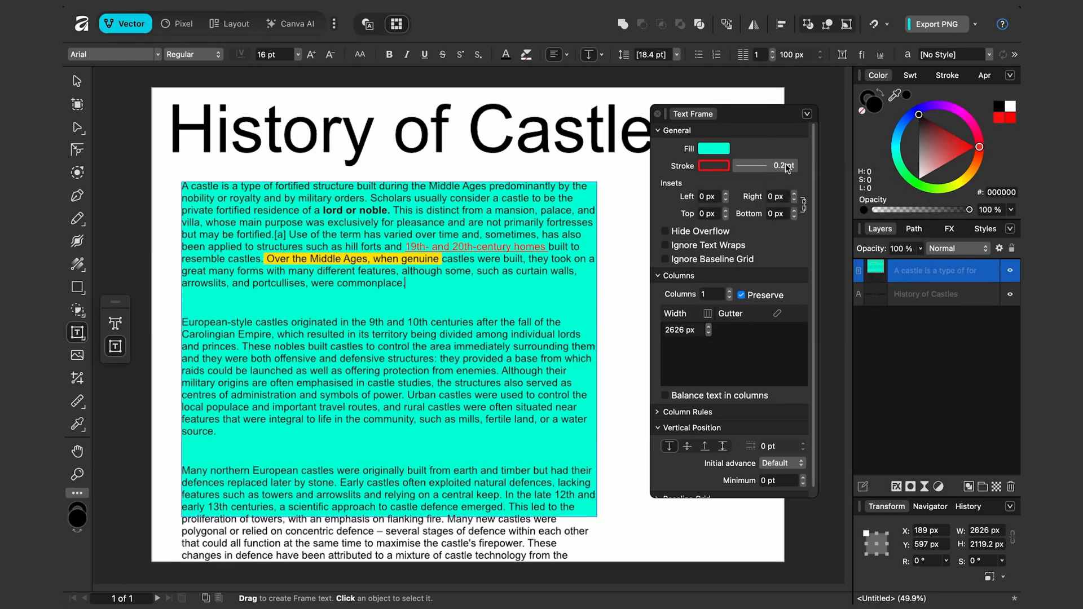
# Thicken the frame's dotted border to 11 pt and adjust its cyan fill
pyautogui.click(766, 165)
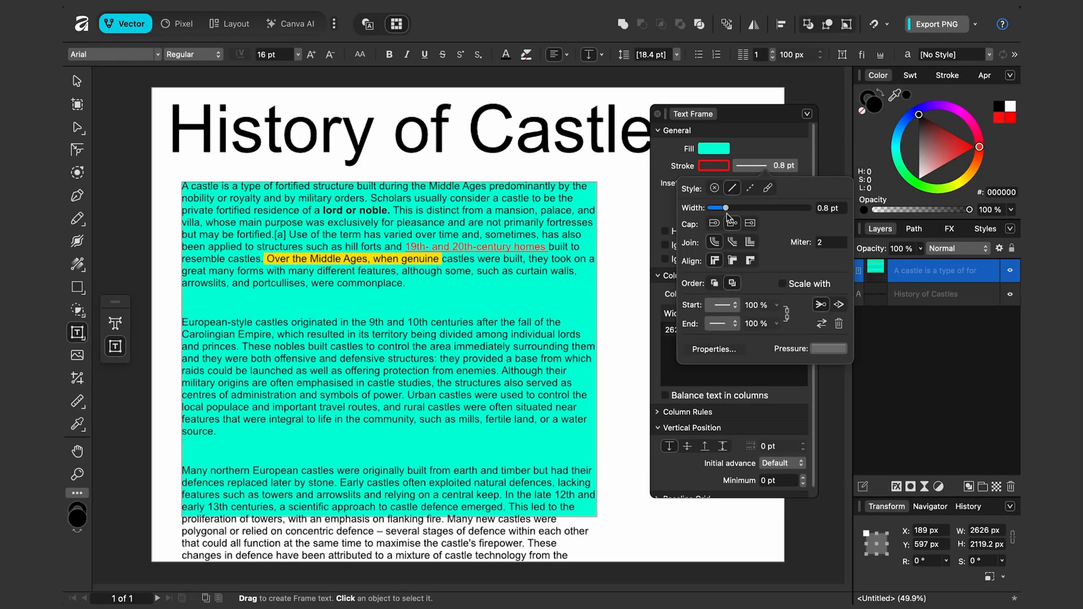
pyautogui.moveTo(722, 208); pyautogui.dragTo(801, 208)
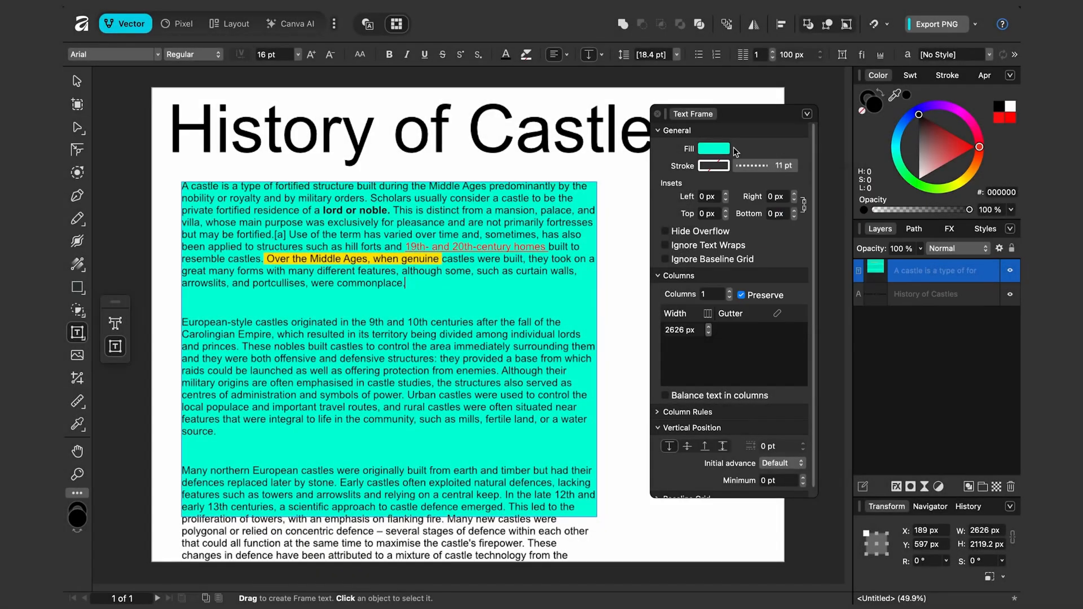
pyautogui.click(715, 148)
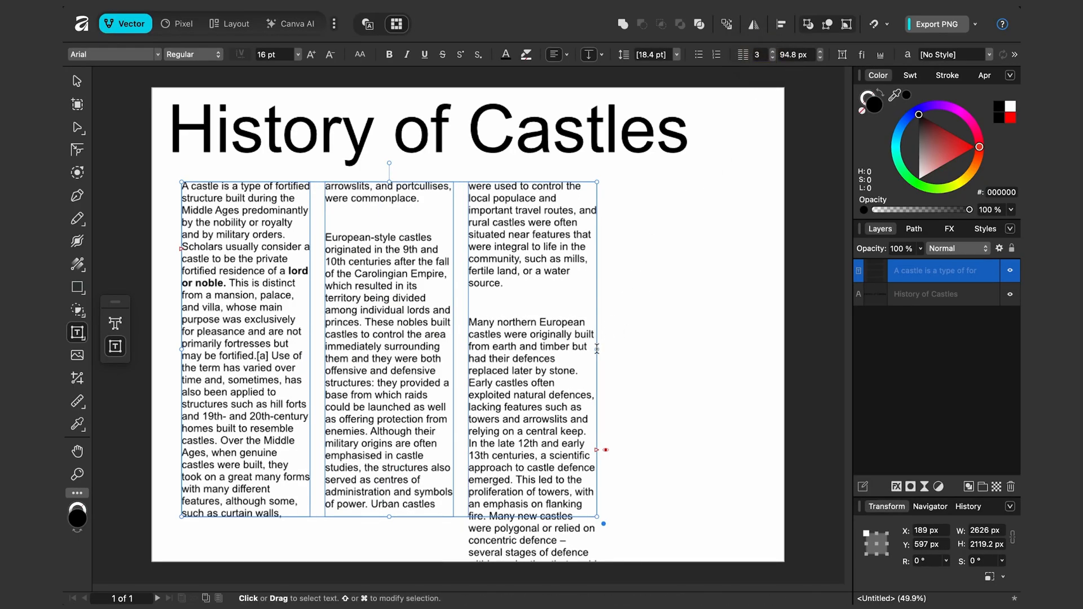
# Resize the three-column castle text frame wider
pyautogui.moveTo(597, 449); pyautogui.dragTo(730, 449)
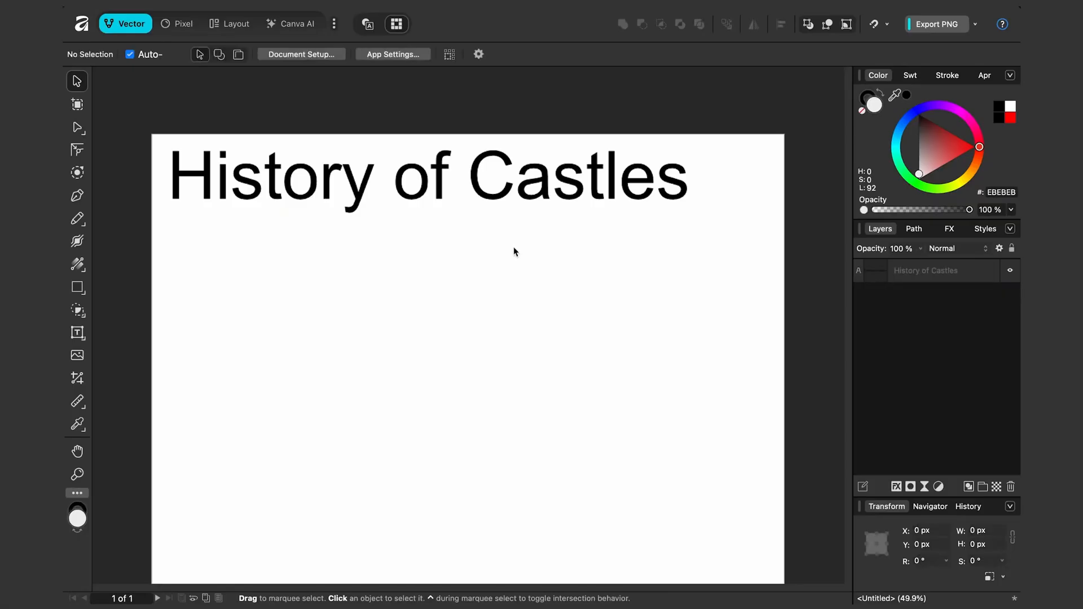
# Draw a left text frame under the title and flow overflow into a right frame
pyautogui.click(77, 333)
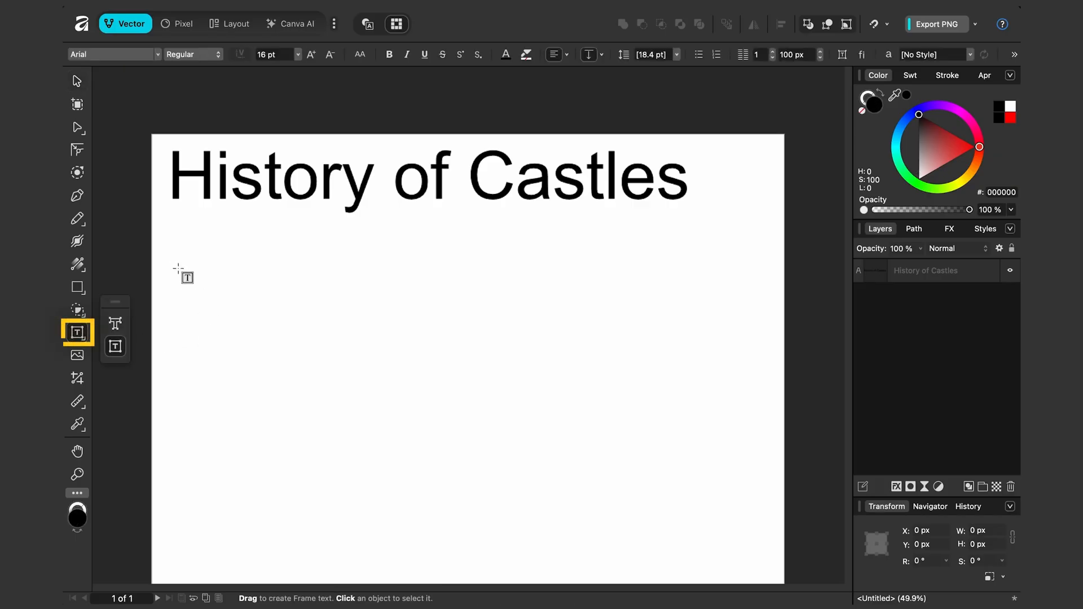
pyautogui.moveTo(170, 241); pyautogui.dragTo(360, 438)
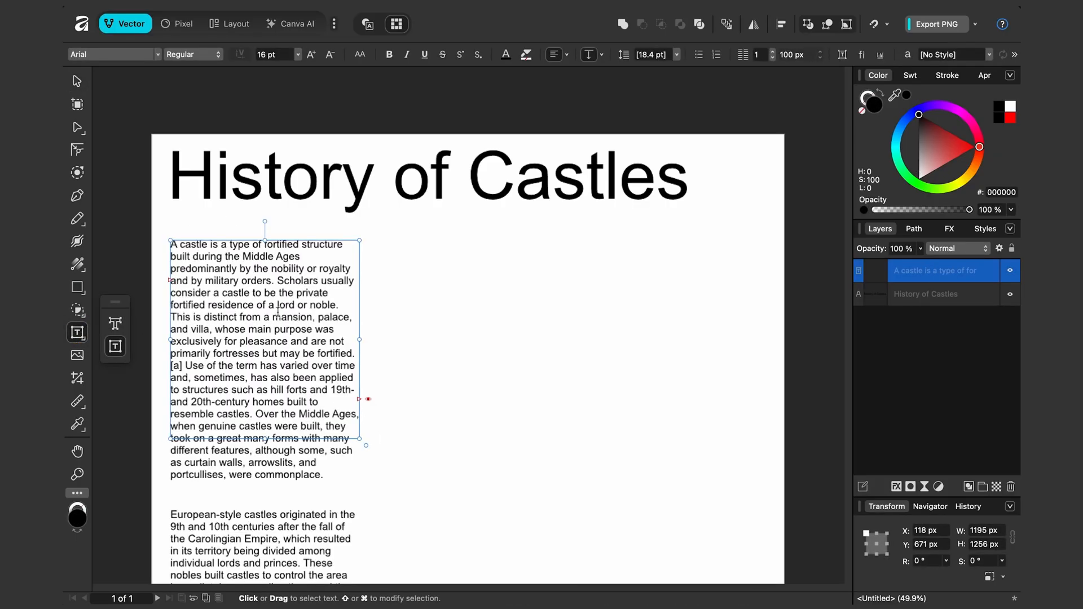
pyautogui.click(77, 333)
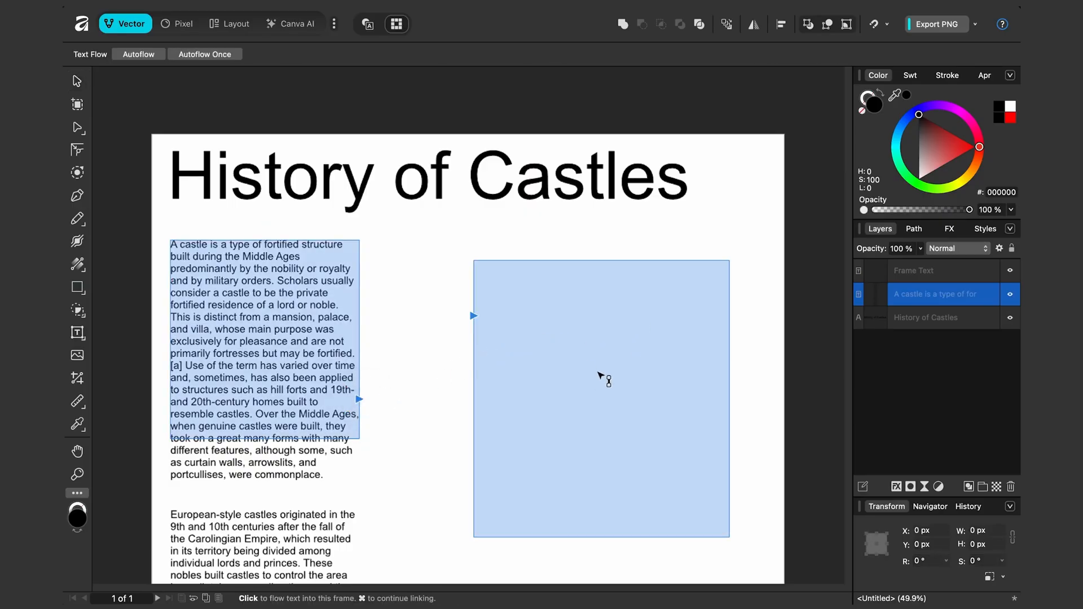
pyautogui.click(600, 399)
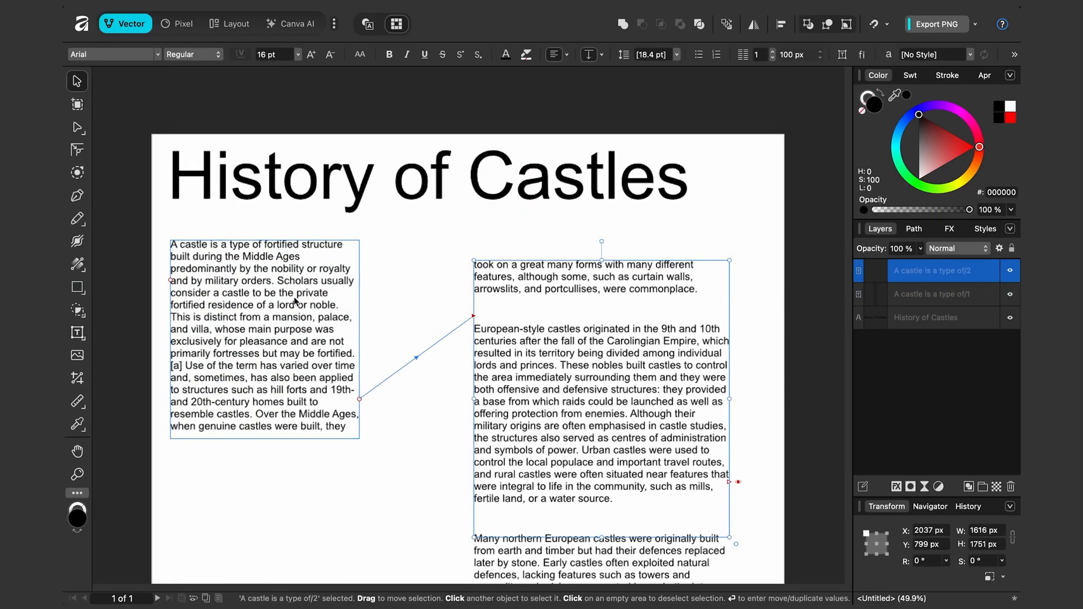
pyautogui.moveTo(127, 126)
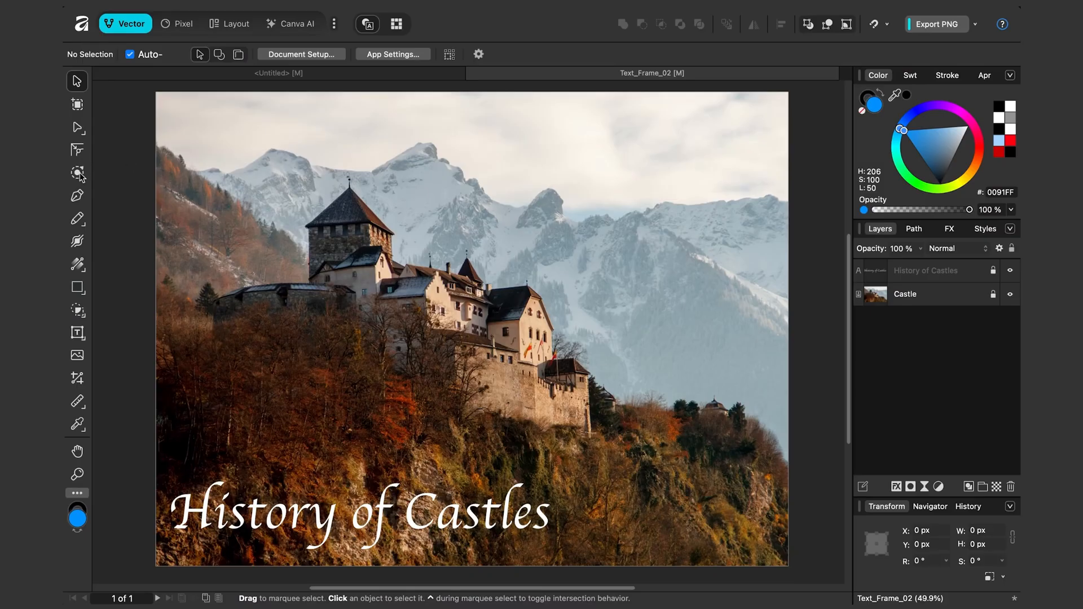
# Draw a Pen Tool polygon over the castle photo and convert it to a text frame
pyautogui.click(77, 195)
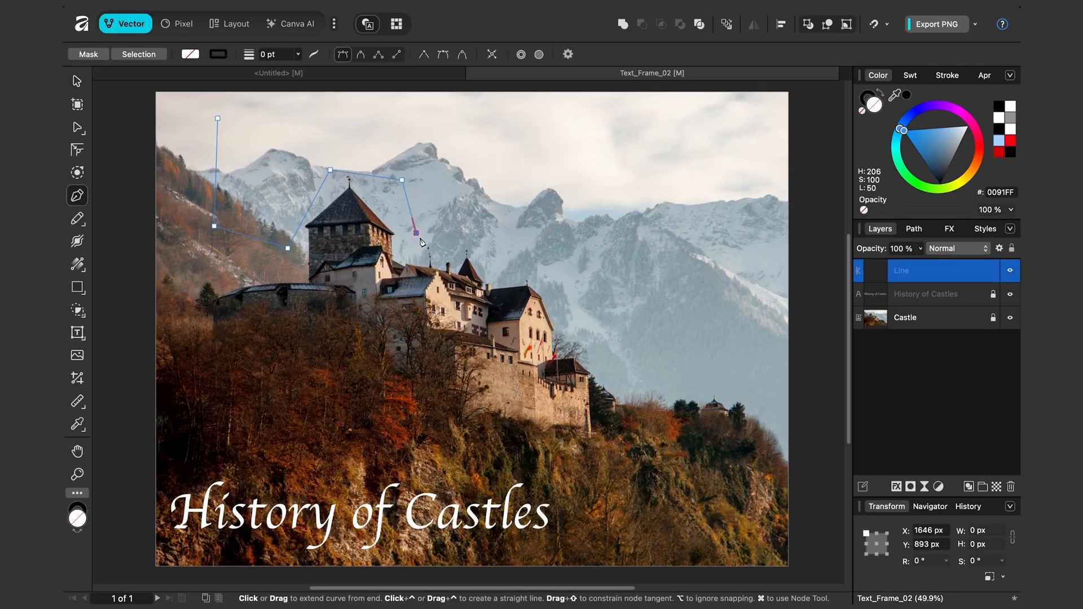
pyautogui.click(746, 378)
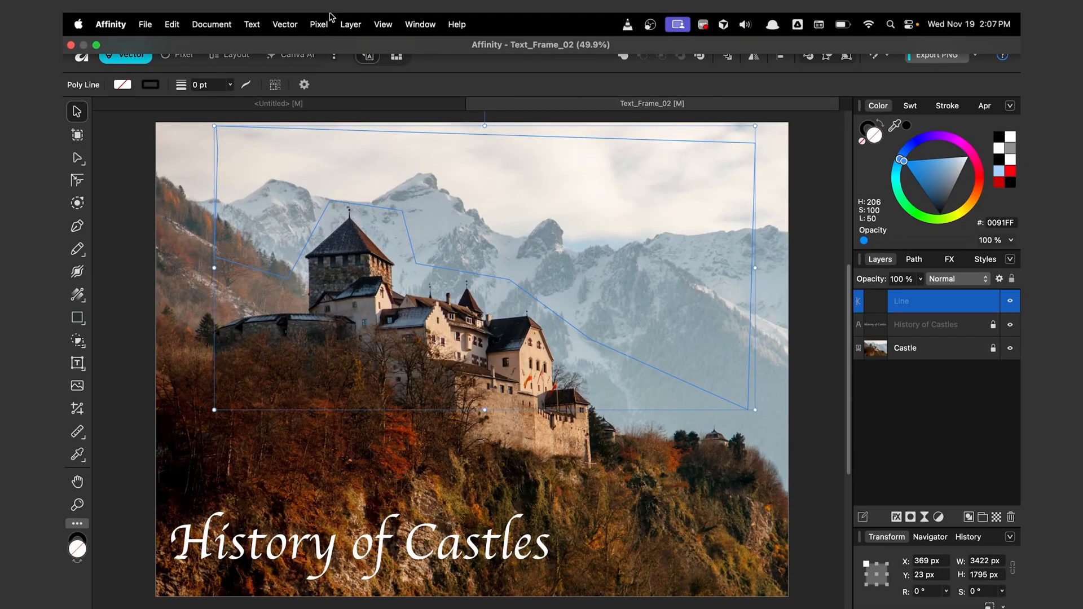
pyautogui.click(350, 24)
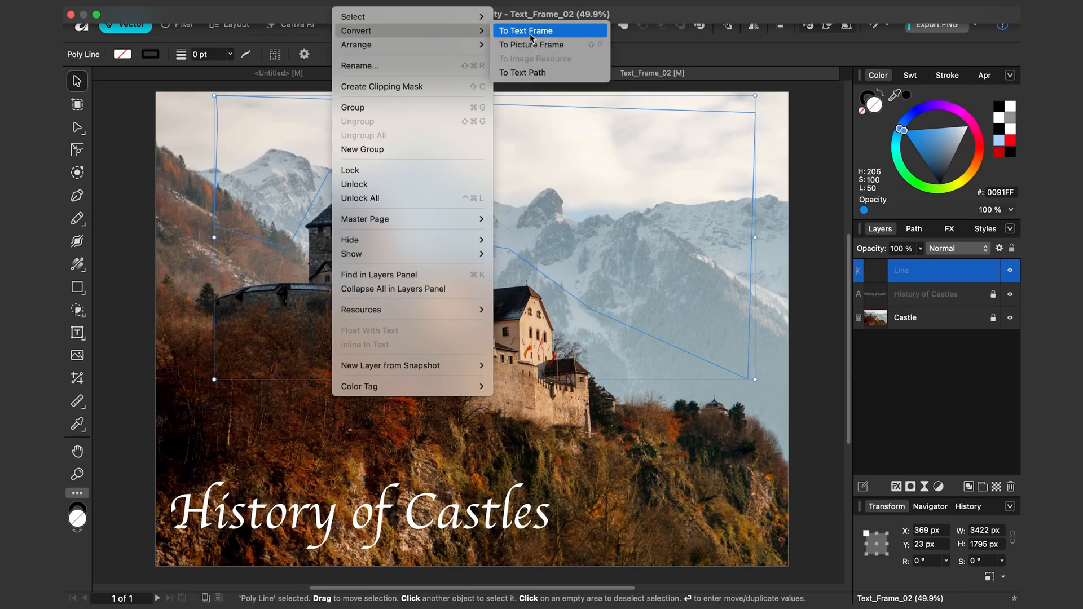
pyautogui.click(526, 31)
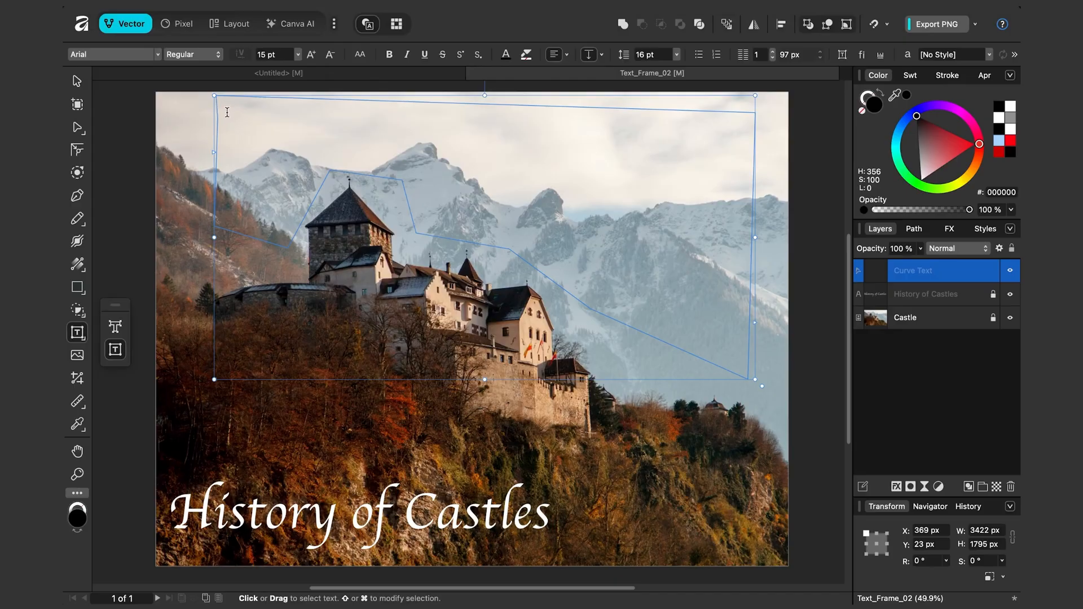
pyautogui.moveTo(241, 126)
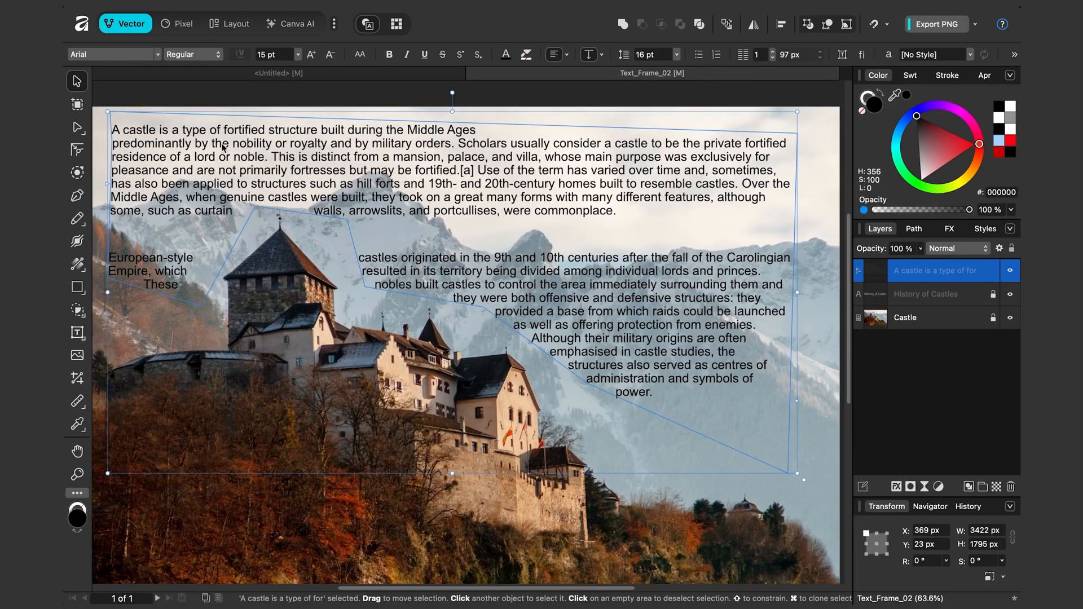
pyautogui.moveTo(415, 275)
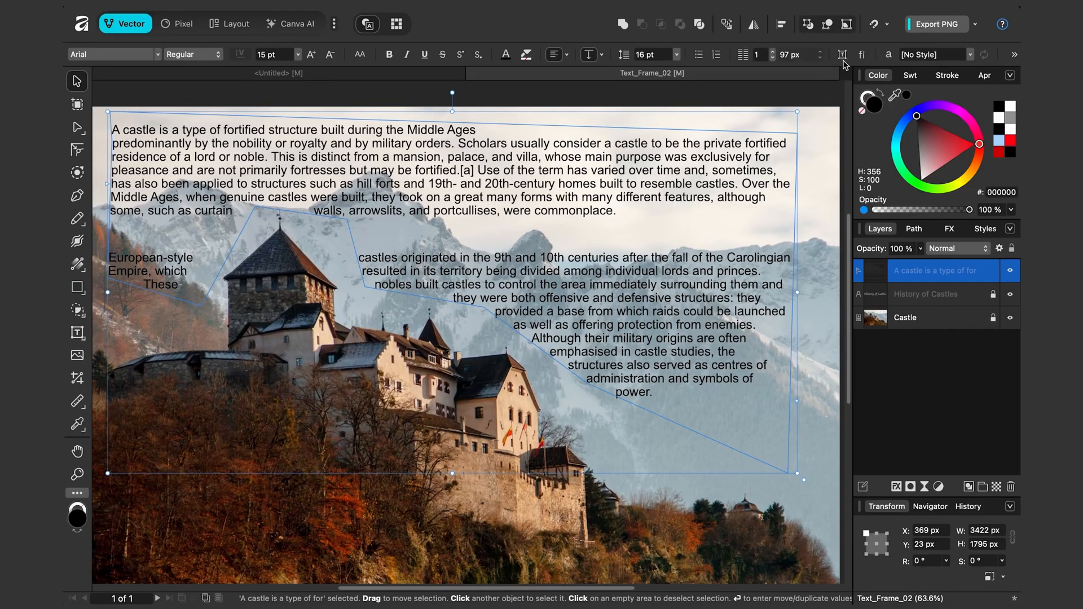
# Give the shaped text frame a green 7 pt border and switch to the Node Tool
pyautogui.click(841, 55)
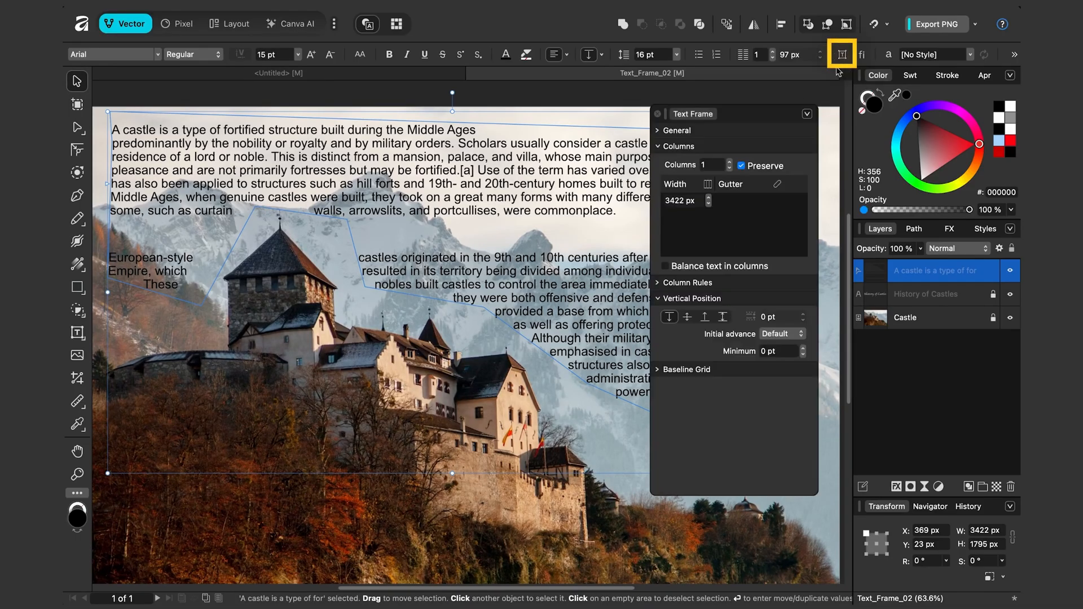
pyautogui.click(675, 131)
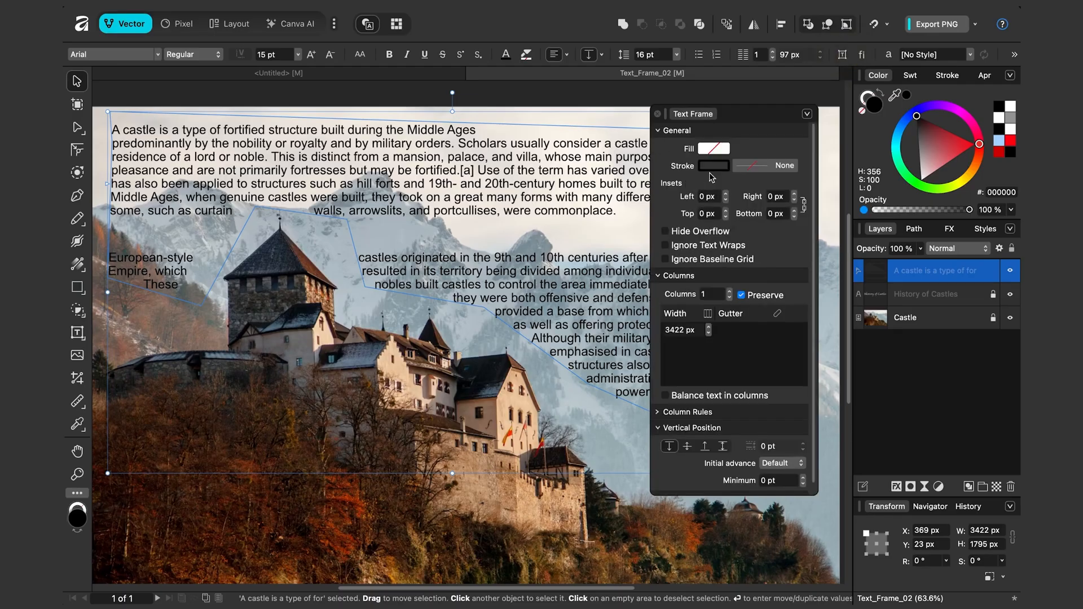
pyautogui.click(784, 166)
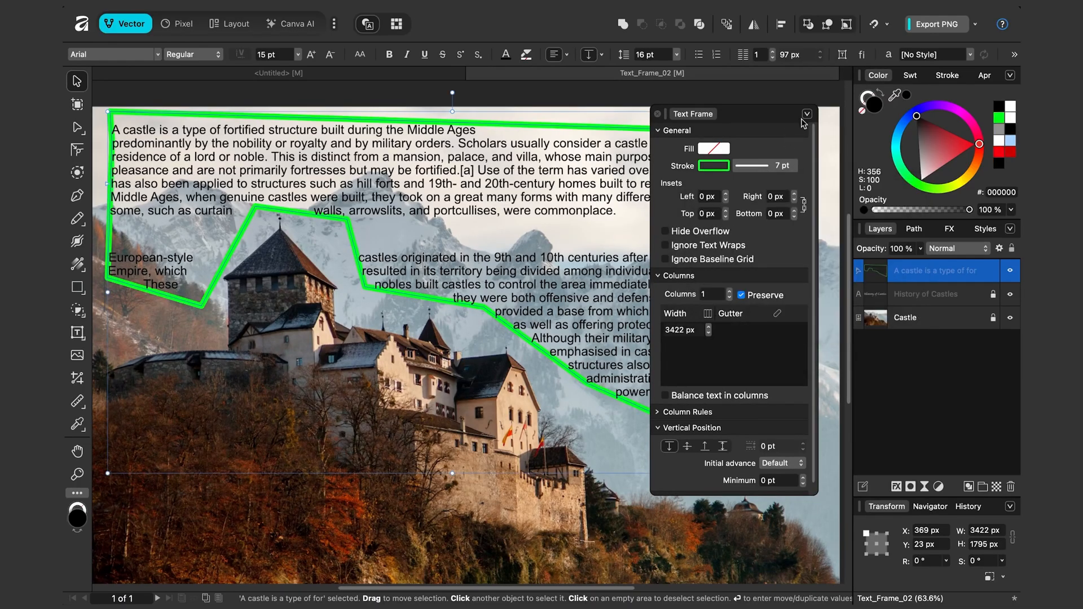
pyautogui.moveTo(765, 163)
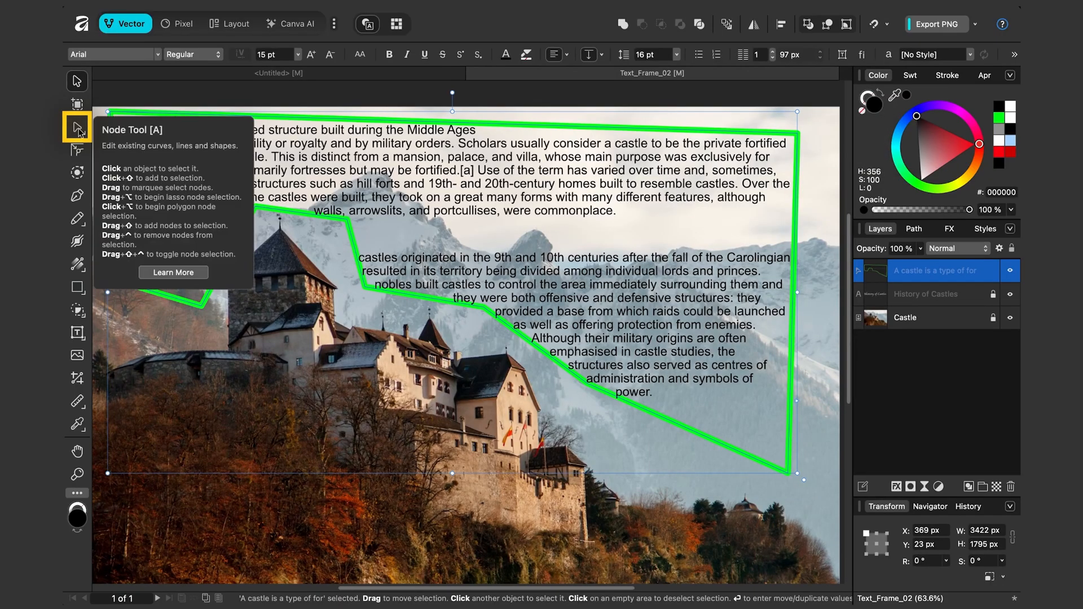
pyautogui.click(76, 129)
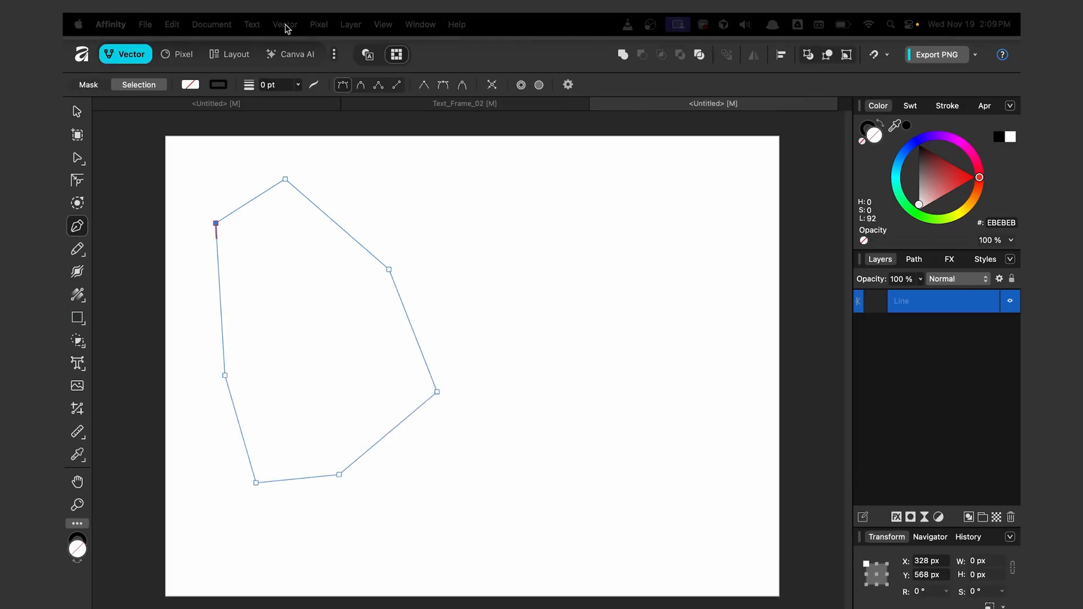
# Use the outline's command menu and close the second polygon outline
pyautogui.click(350, 25)
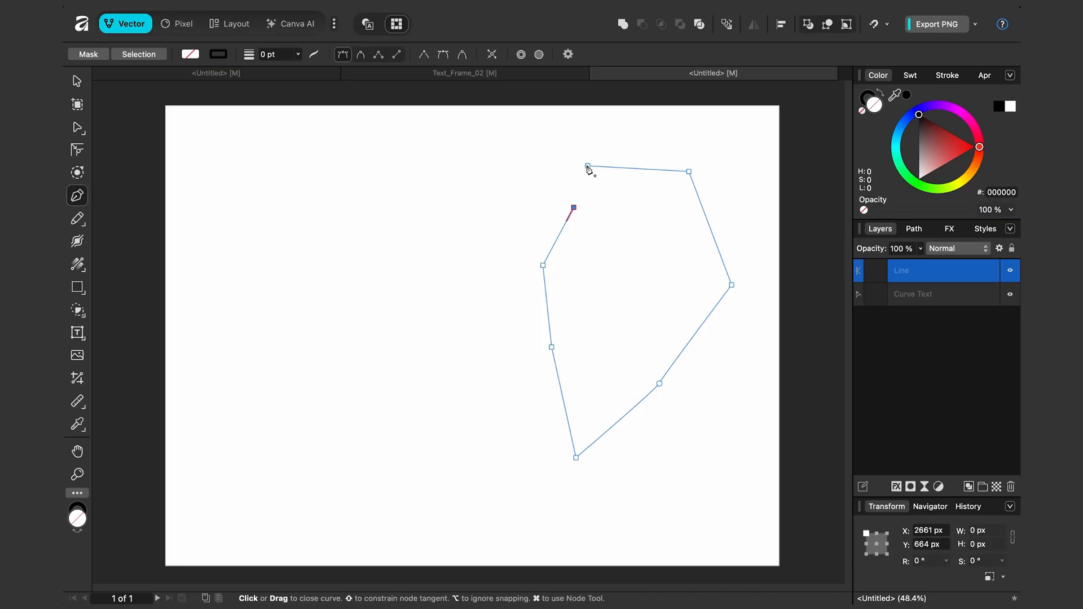
pyautogui.click(354, 25)
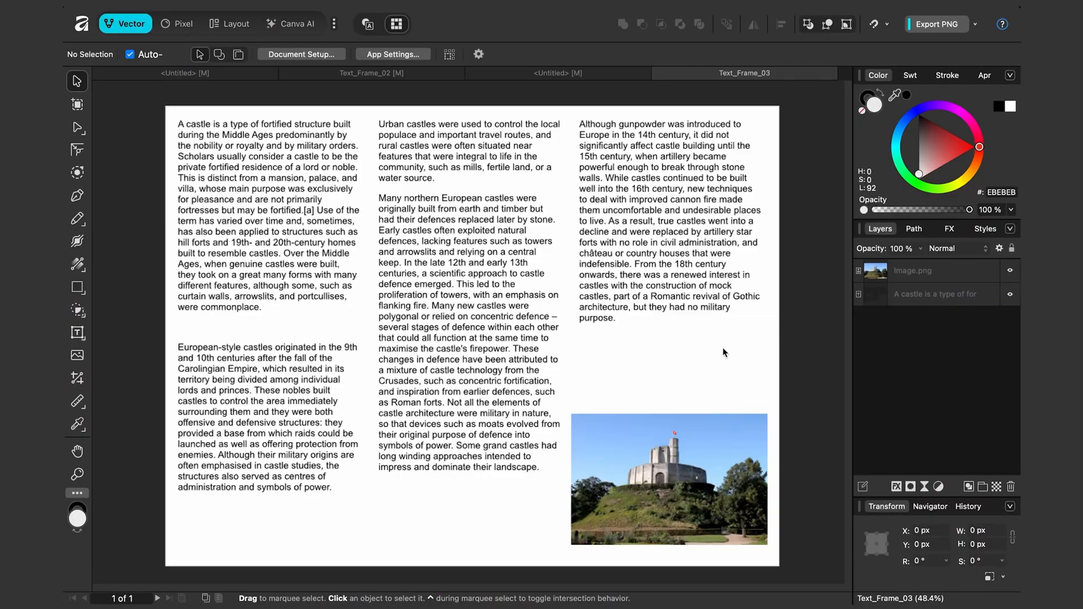
pyautogui.moveTo(674, 467)
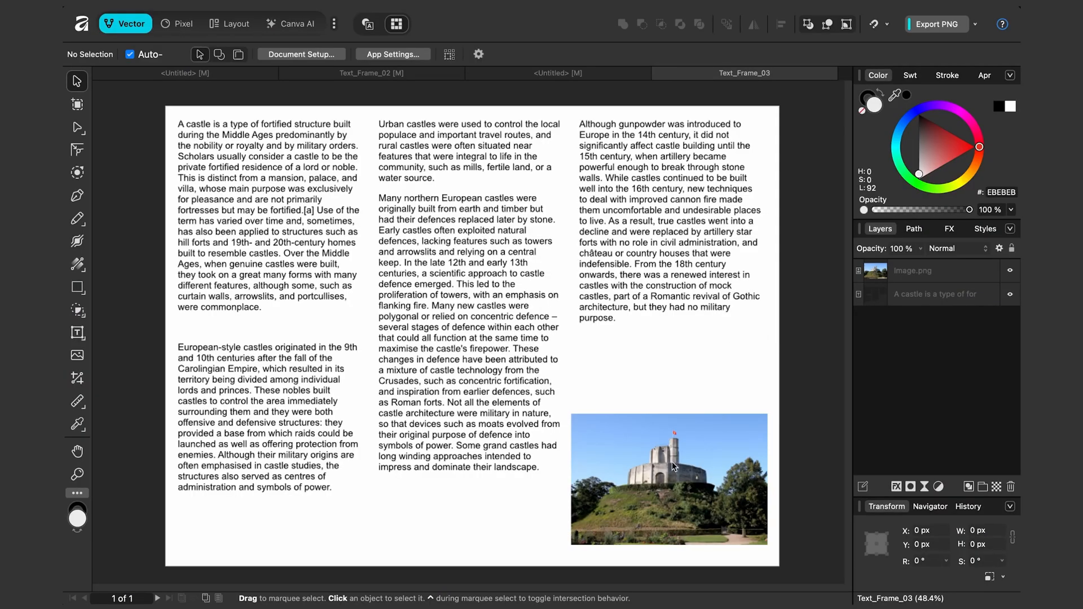
# Move the castle photo into the middle column and give it Square text wrap
pyautogui.click(668, 479)
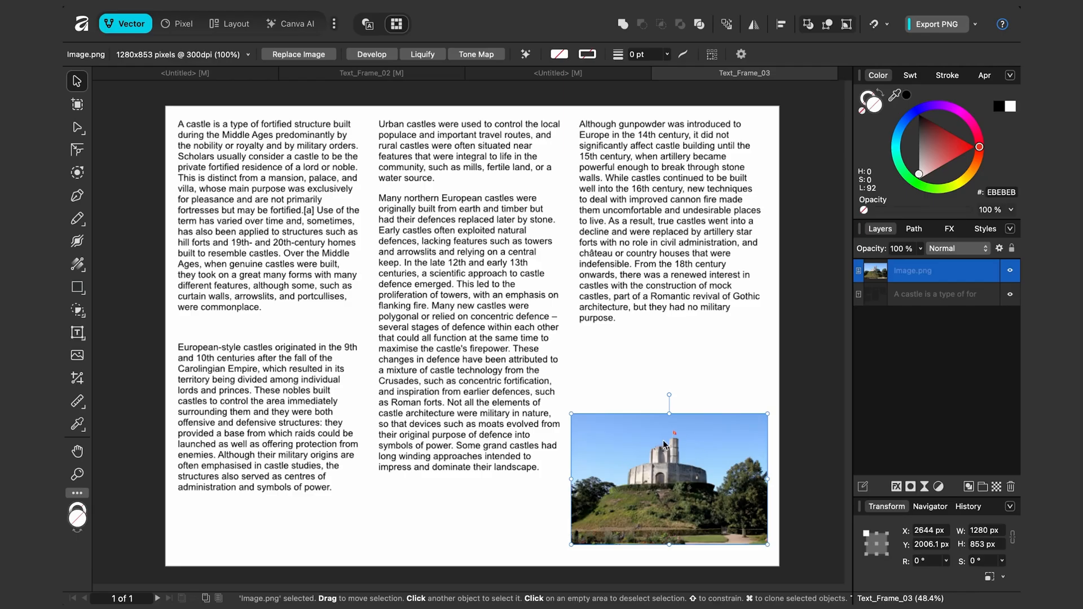
pyautogui.moveTo(523, 371)
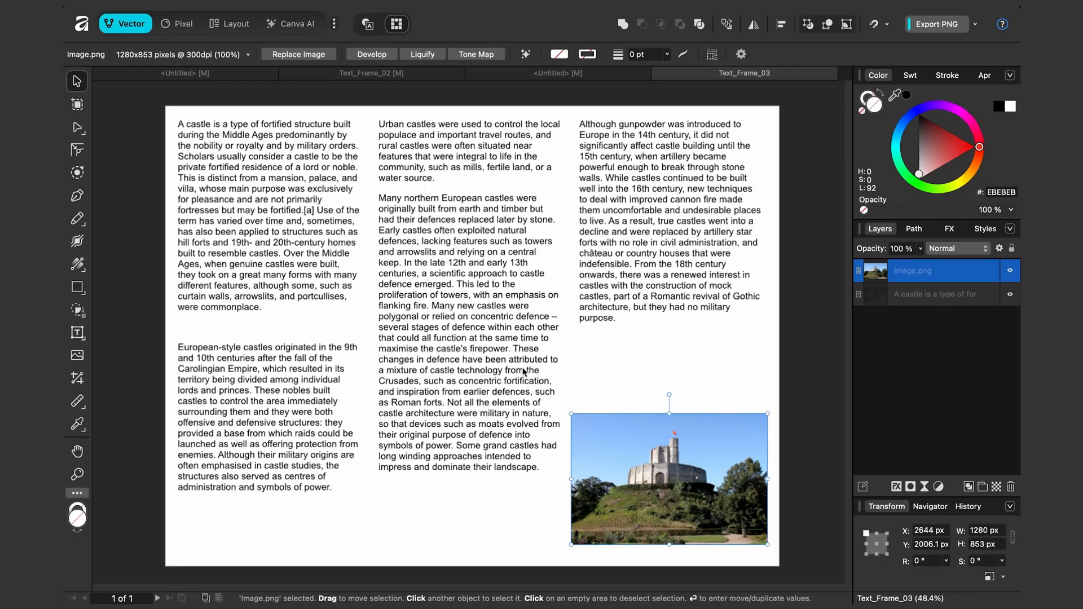
pyautogui.moveTo(668, 480); pyautogui.dragTo(484, 307)
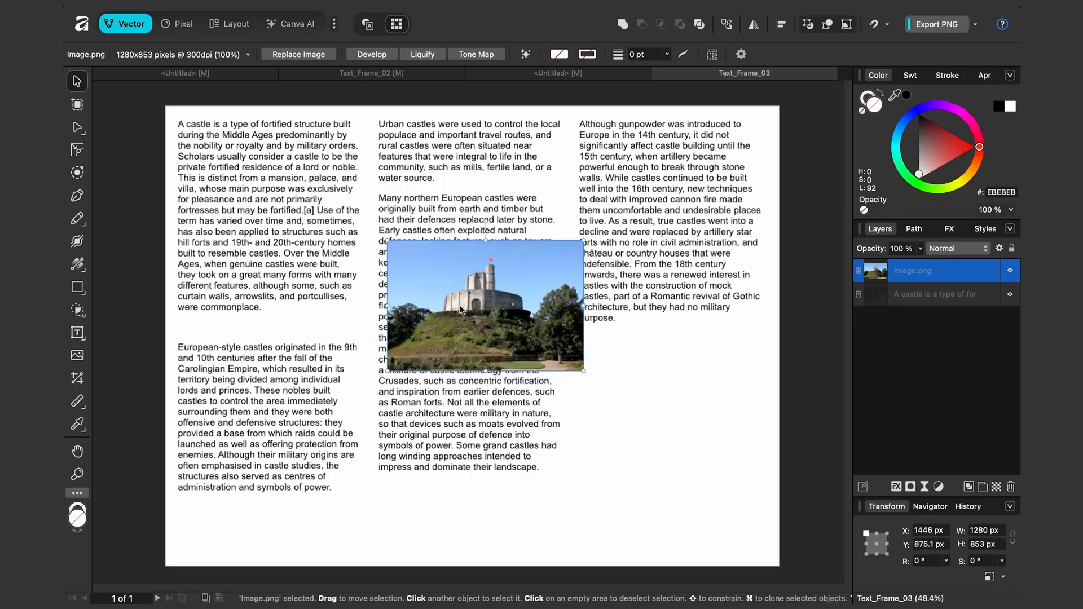
pyautogui.click(252, 24)
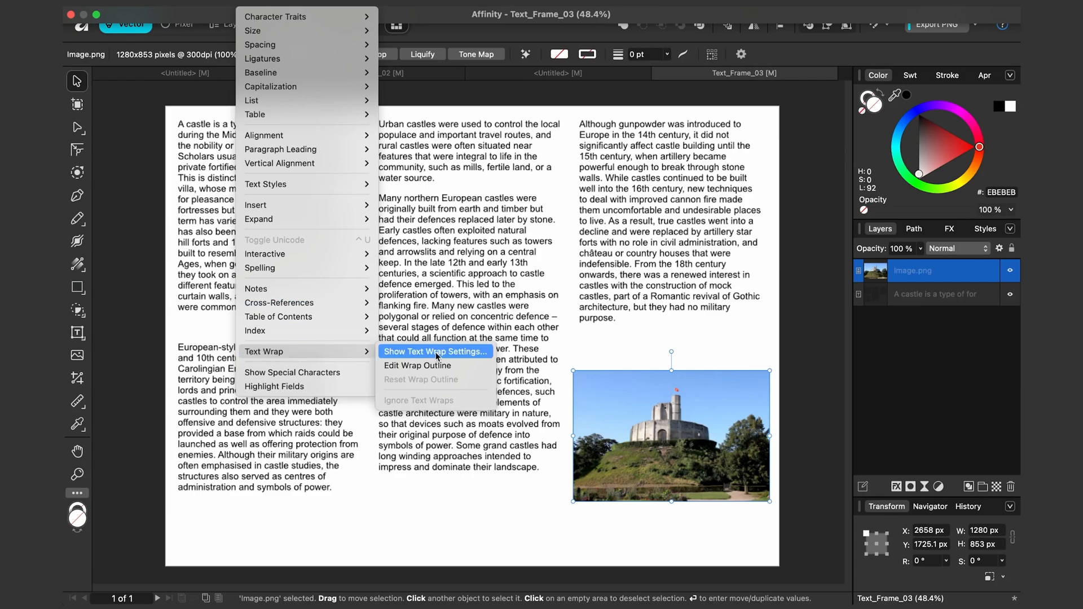
pyautogui.click(434, 352)
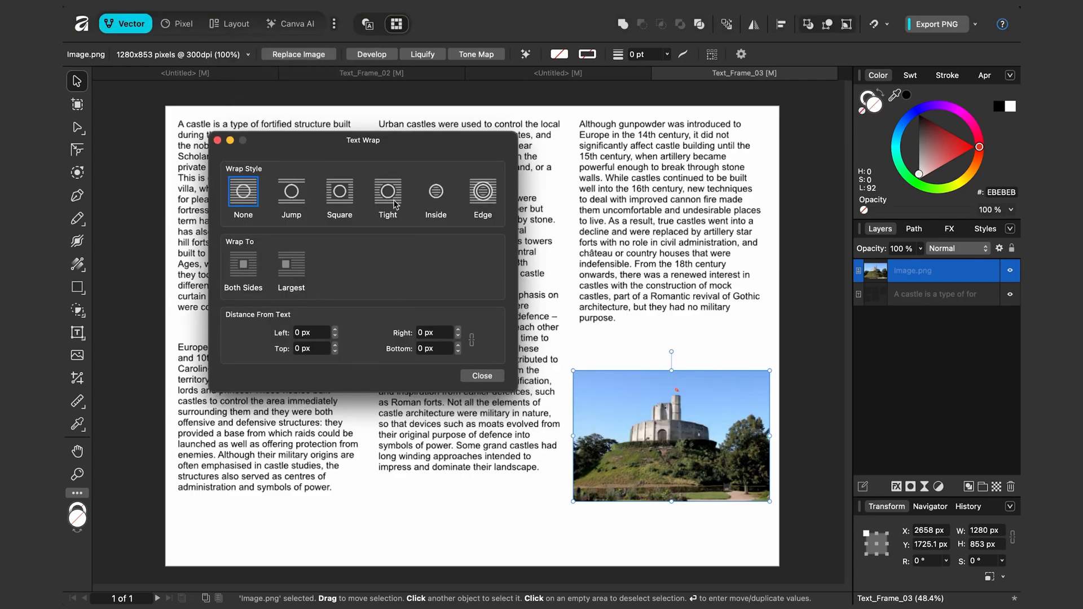
pyautogui.moveTo(346, 241)
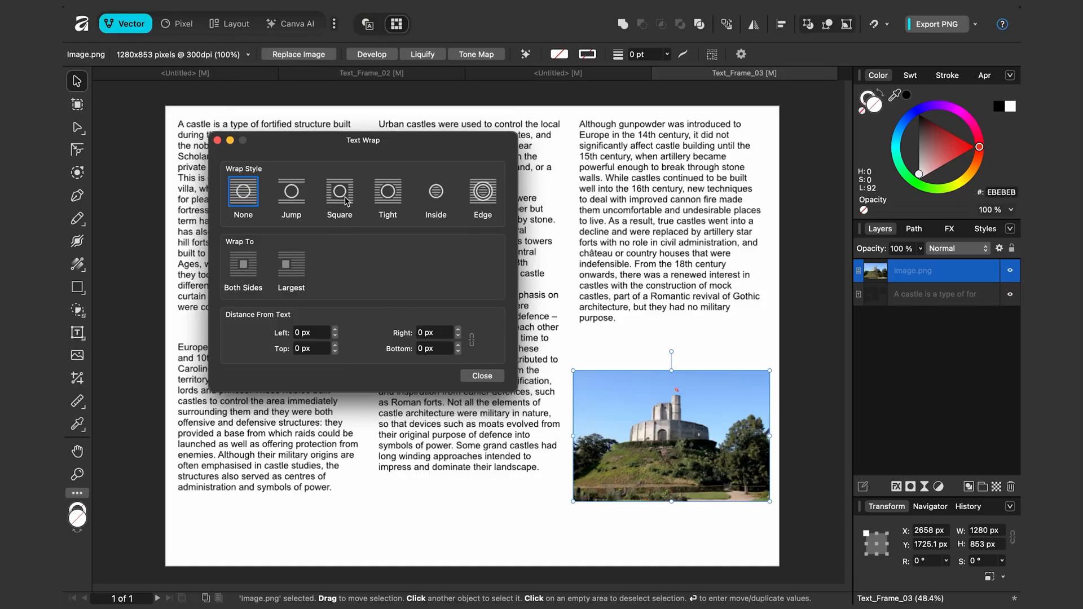
pyautogui.click(339, 191)
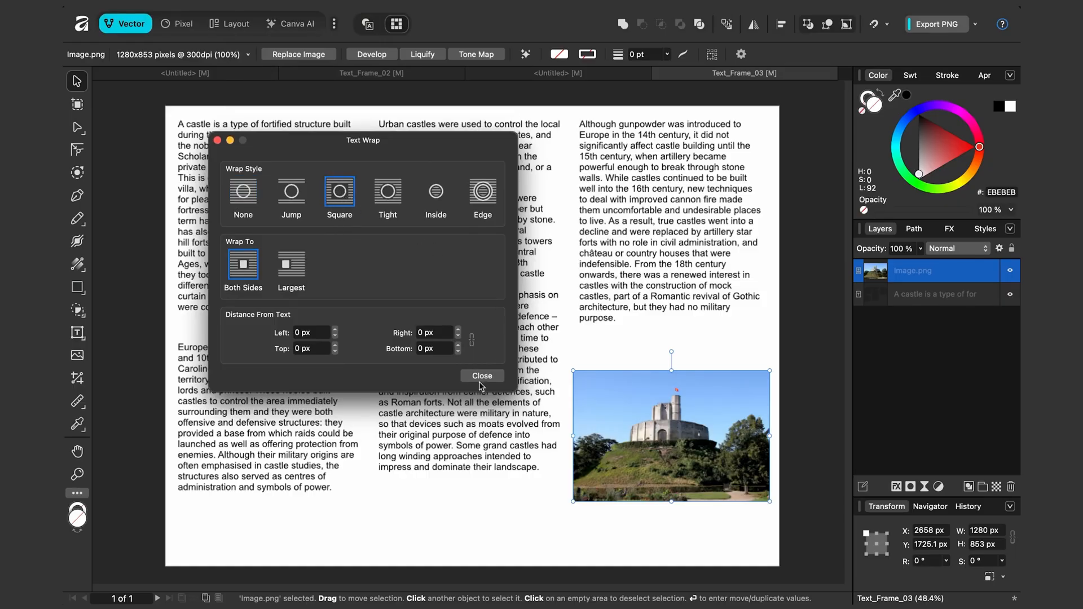
pyautogui.click(481, 376)
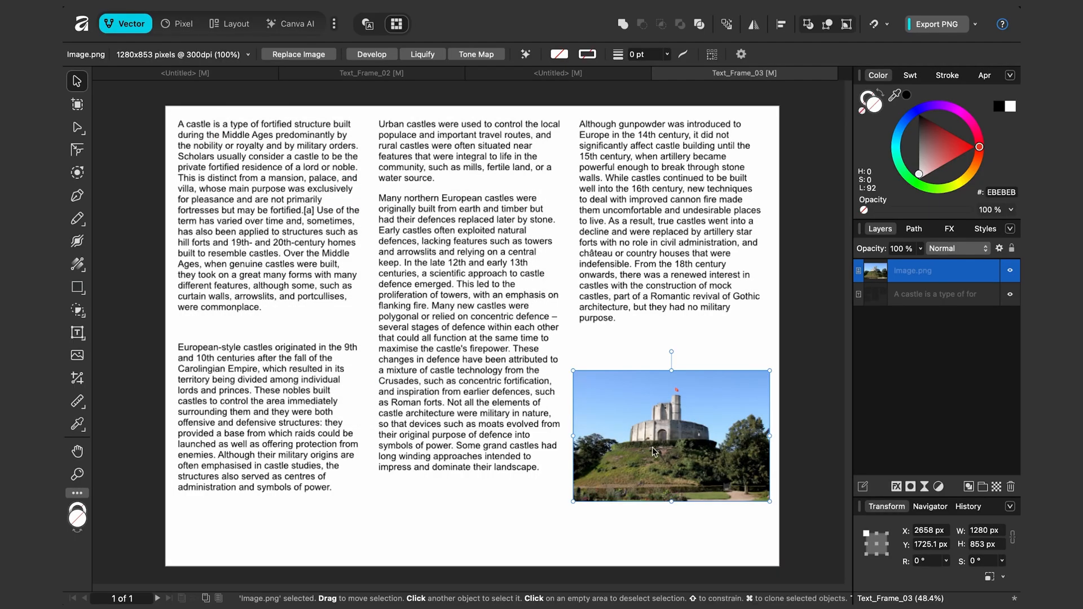
# Reposition the photo until it settles near the top of the middle column
pyautogui.moveTo(670, 435); pyautogui.dragTo(576, 330)
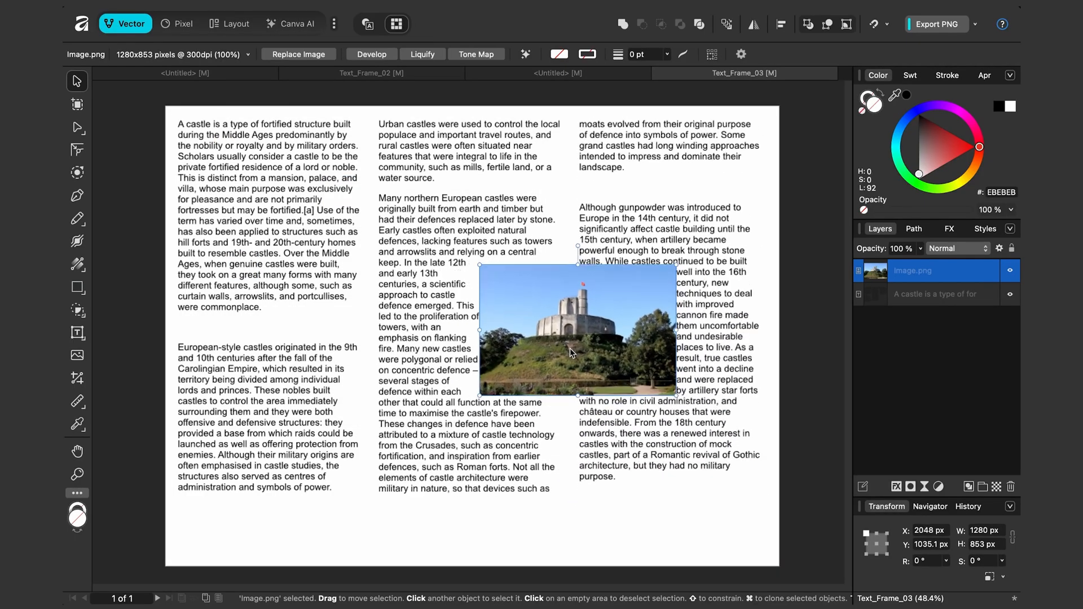
pyautogui.moveTo(576, 332); pyautogui.dragTo(472, 286)
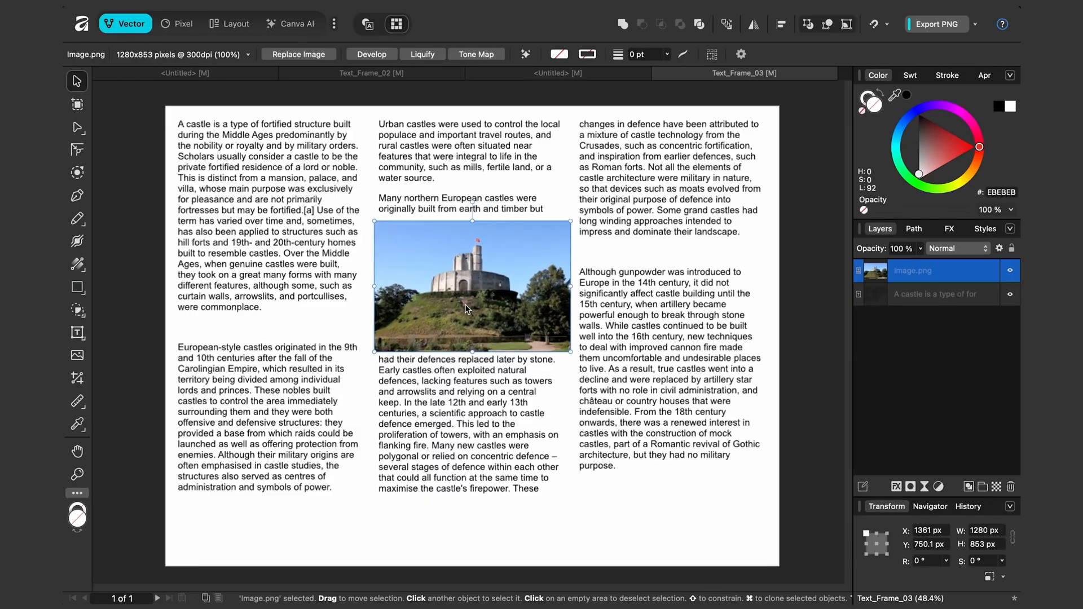
pyautogui.moveTo(471, 287); pyautogui.dragTo(608, 356)
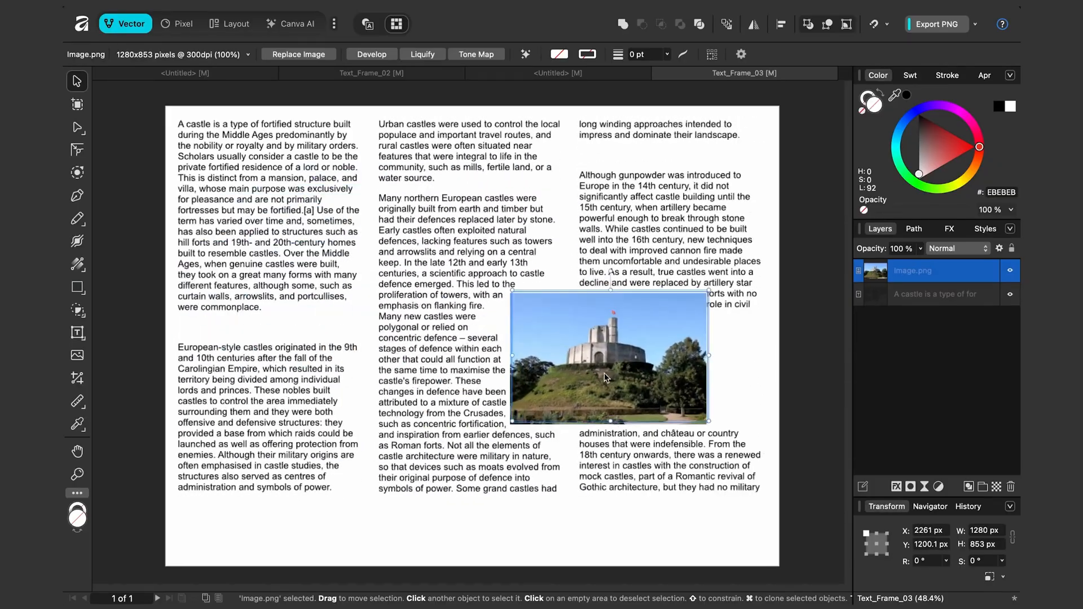
pyautogui.moveTo(608, 356); pyautogui.dragTo(475, 263)
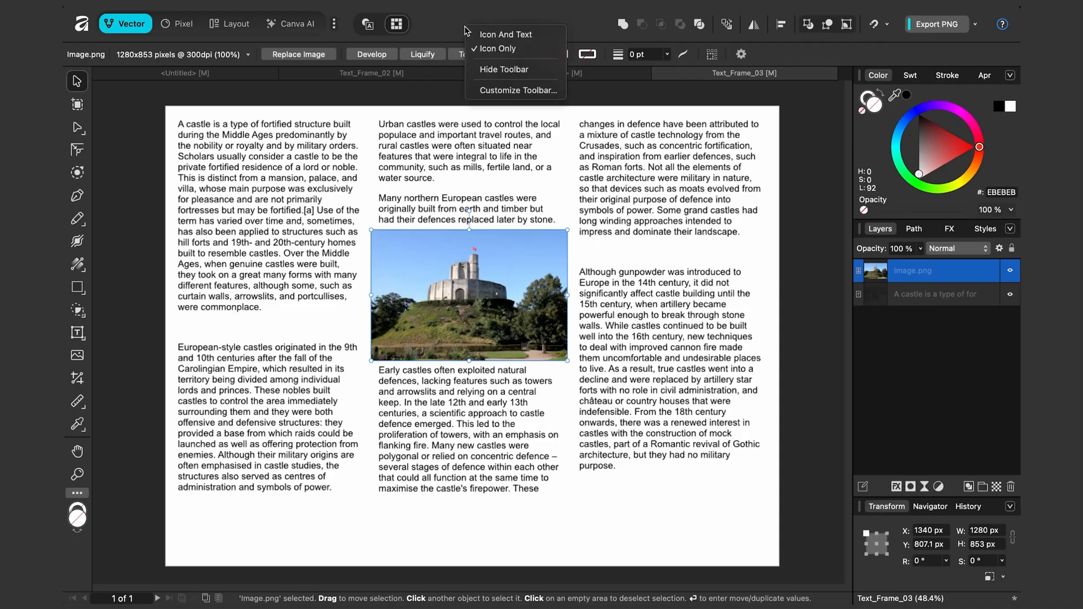
# Add the Wrapping command to the toolbar through Customize Toolbar
pyautogui.click(517, 90)
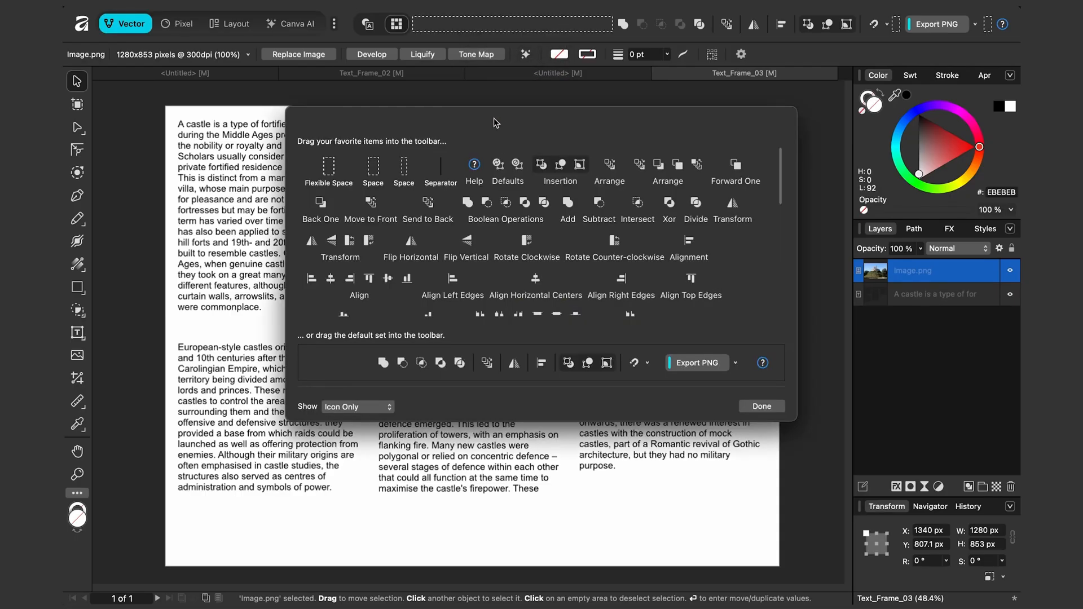
pyautogui.scroll(-3)
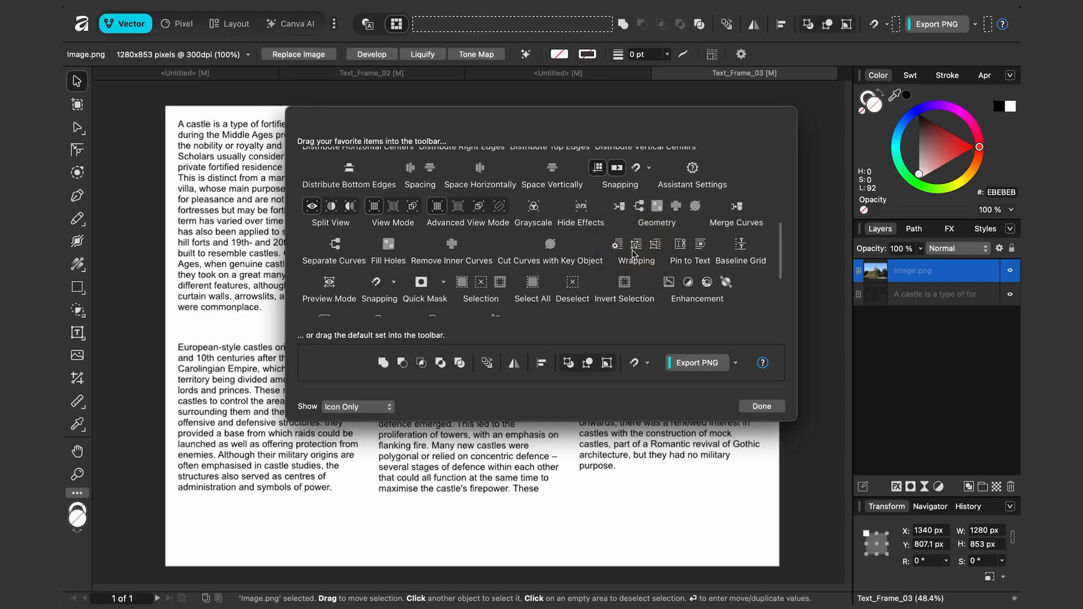
pyautogui.moveTo(635, 249); pyautogui.dragTo(456, 23)
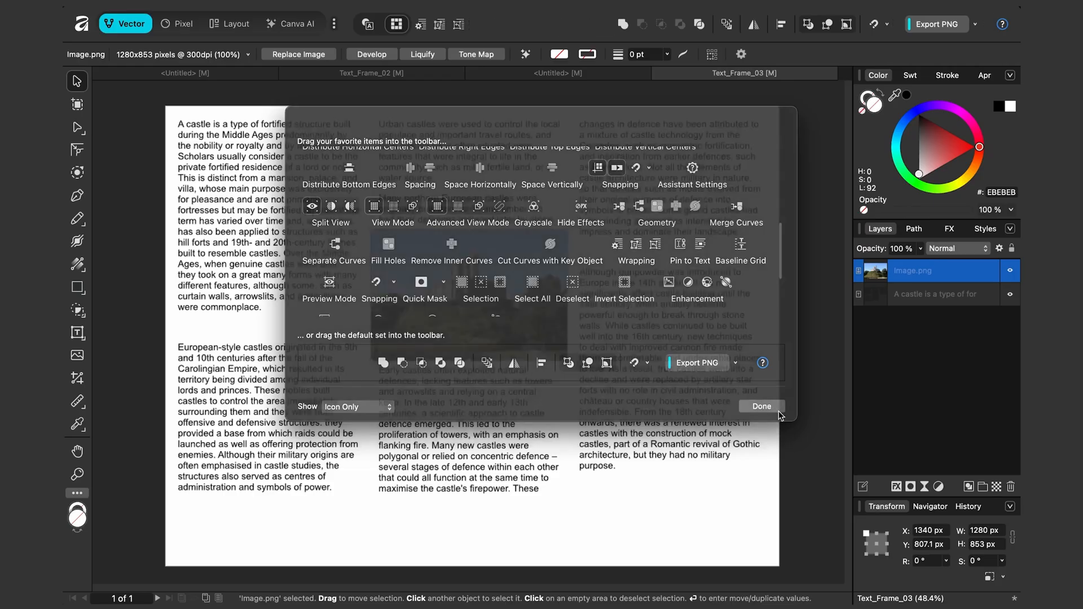
pyautogui.click(760, 406)
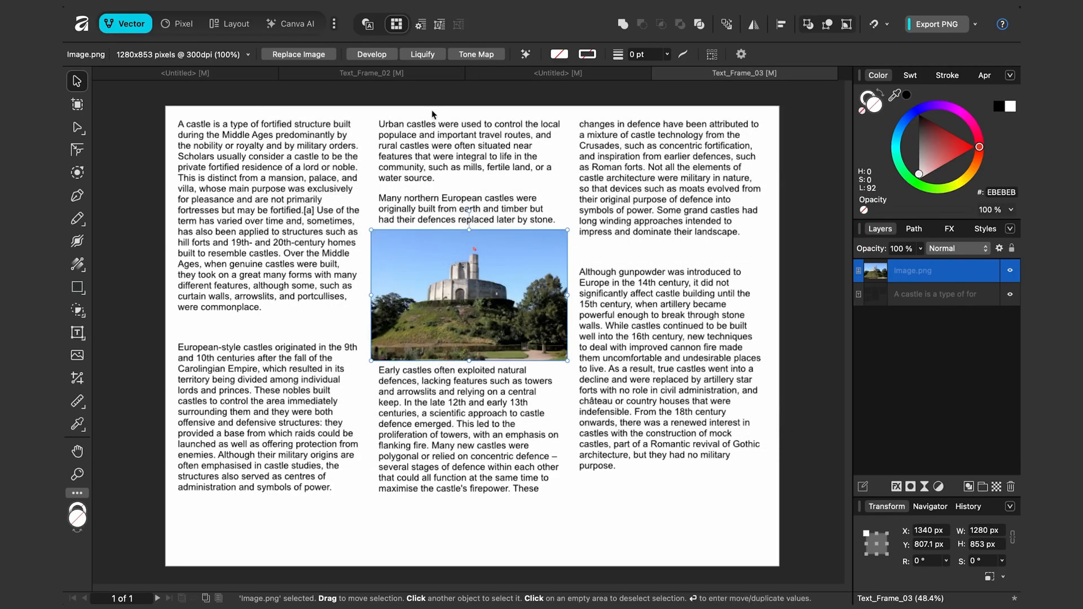
# Set the photo's Distance From Text to 100 px on every side
pyautogui.click(420, 24)
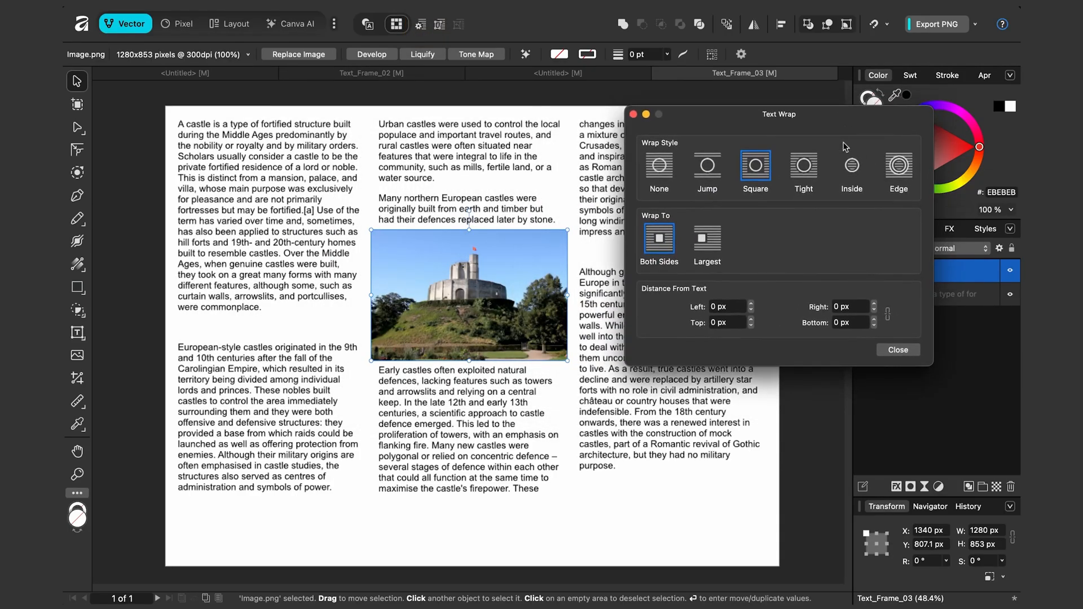
pyautogui.moveTo(753, 338)
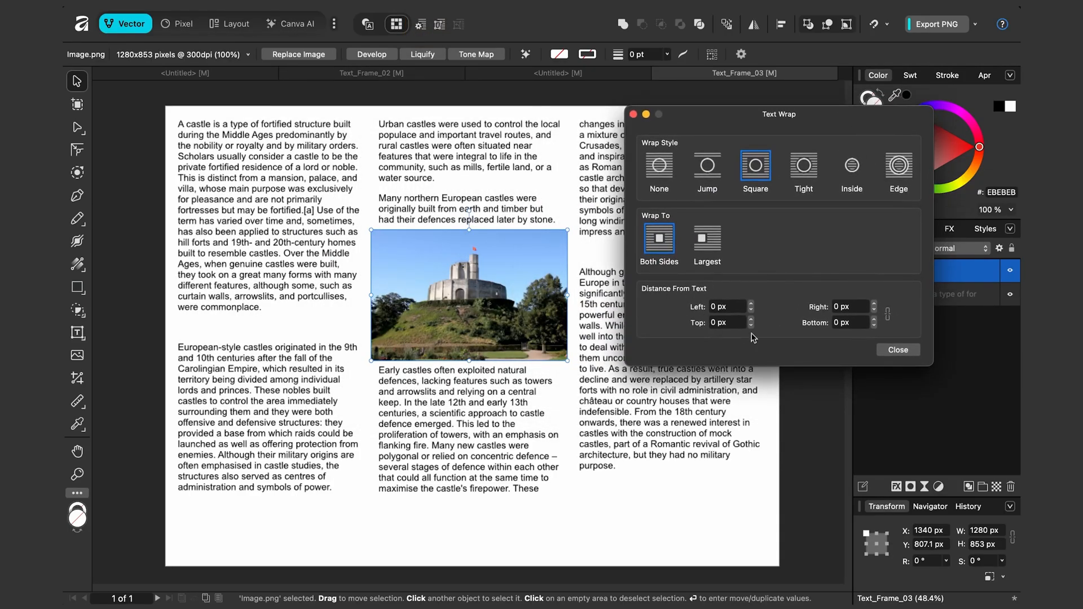
pyautogui.click(736, 302)
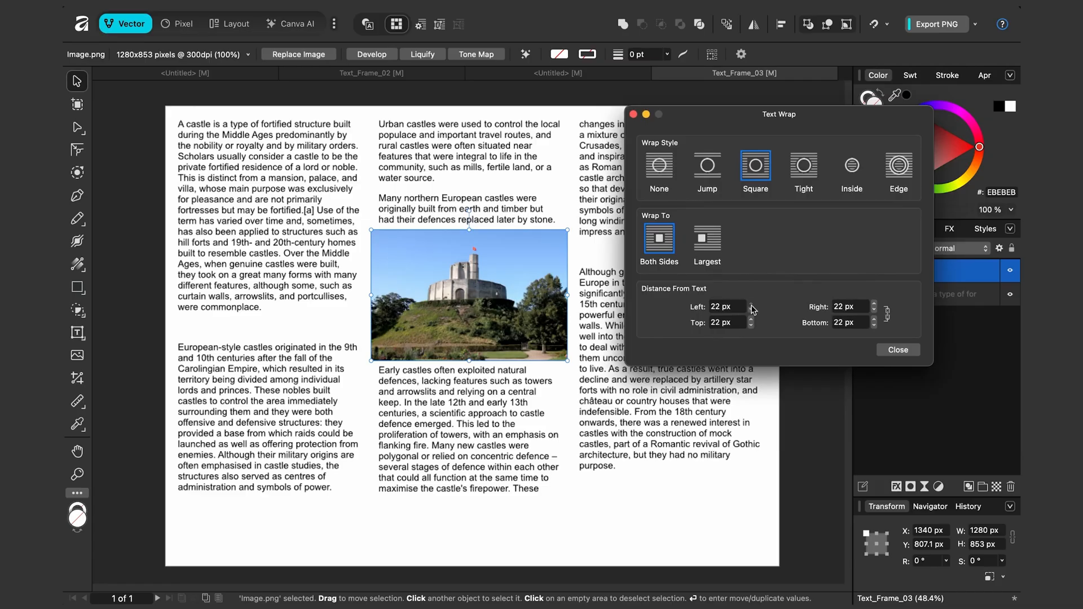
pyautogui.click(751, 304)
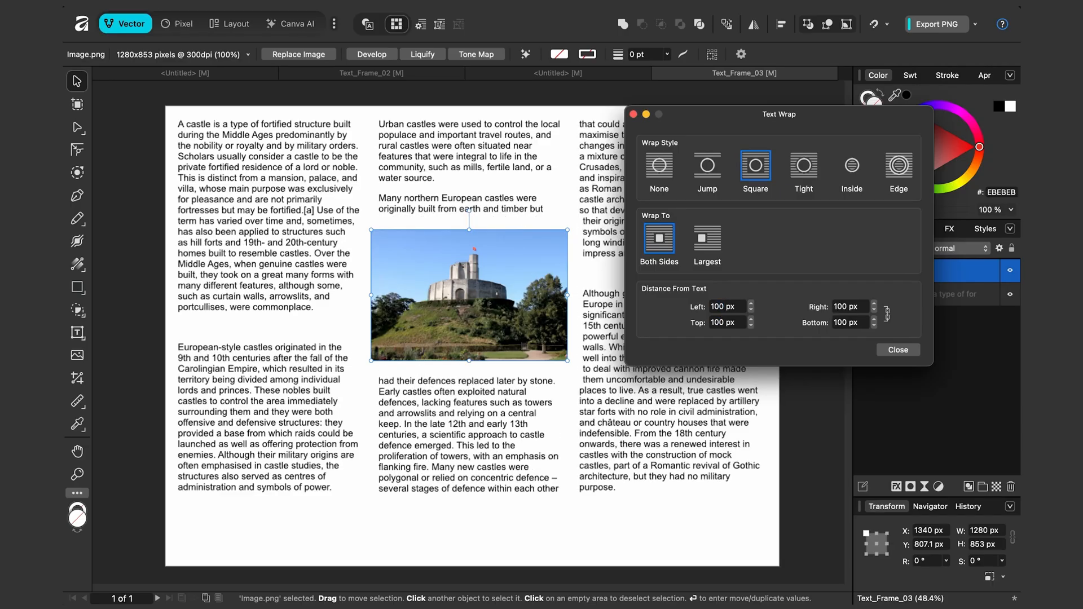
pyautogui.moveTo(511, 233)
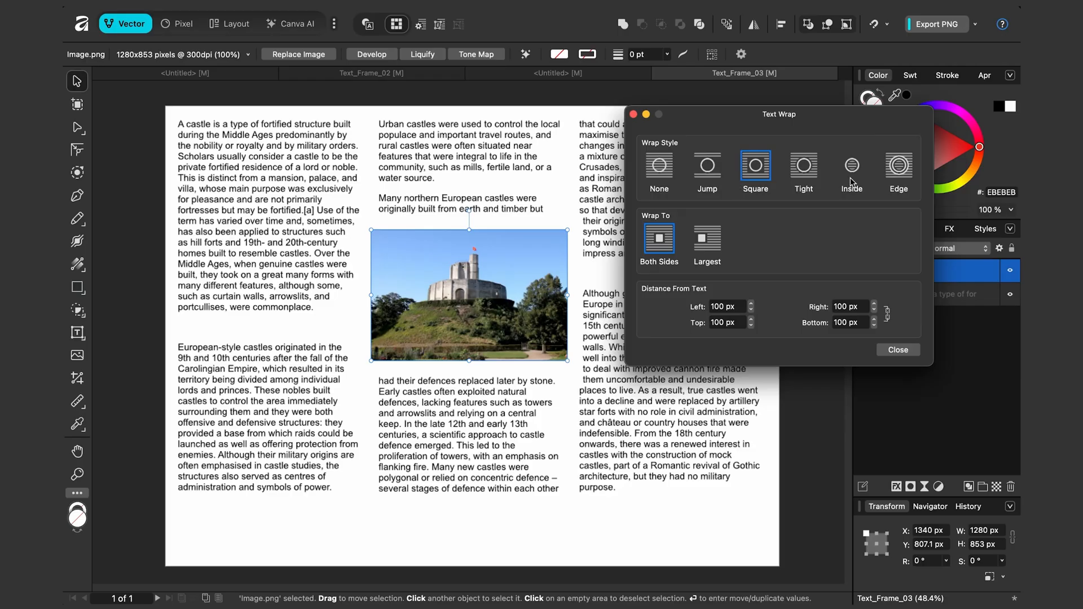
pyautogui.click(77, 332)
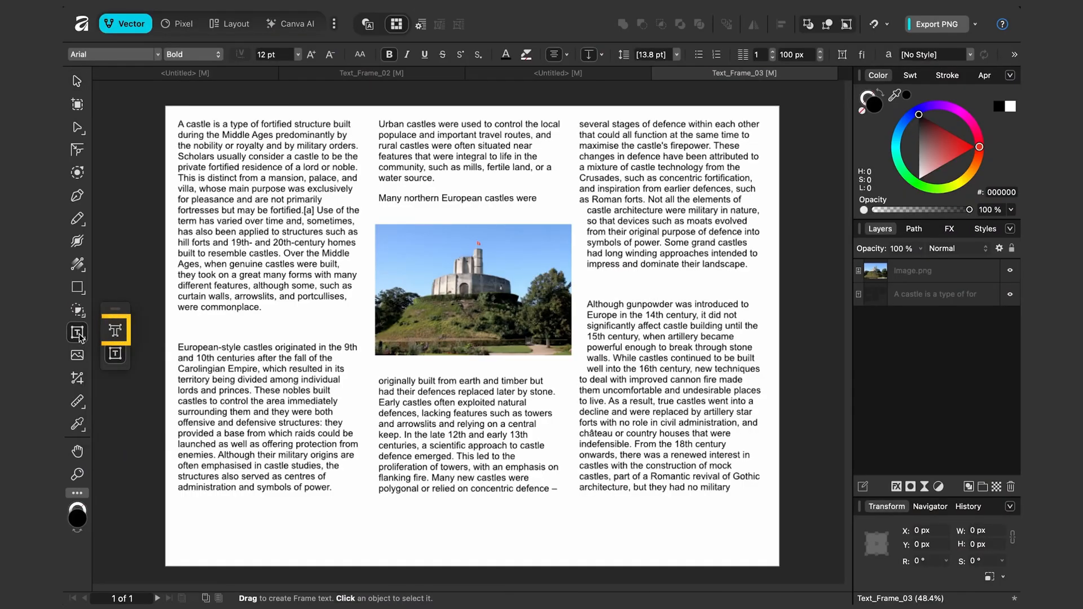
# Create a text frame with the 'Beyond their military function, castles were built…' quote
pyautogui.moveTo(231, 511); pyautogui.dragTo(449, 553)
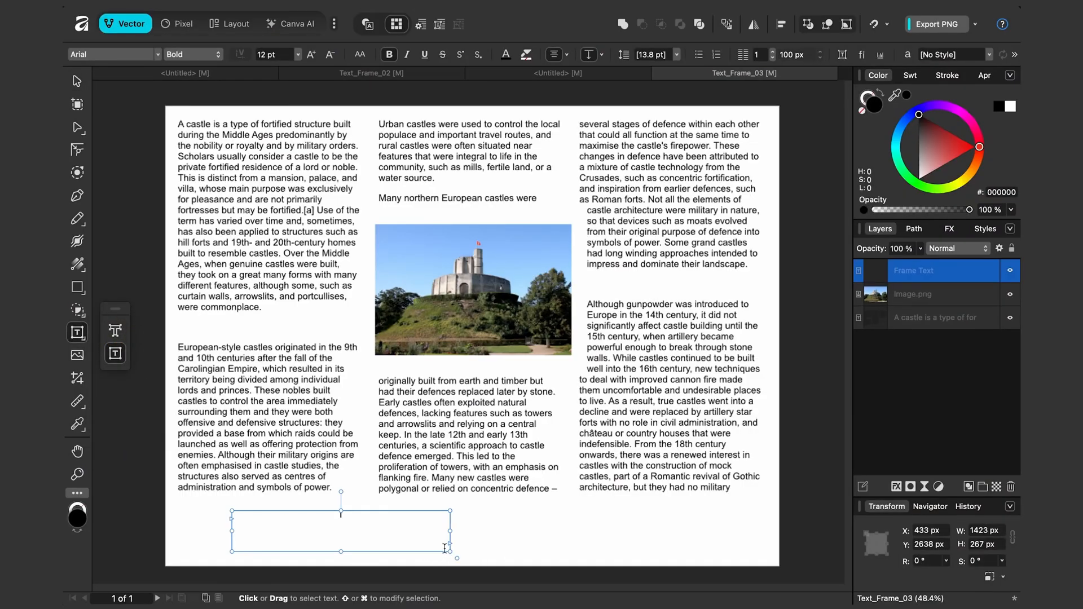
pyautogui.write('Beyond their military function, castles were built to display wealth and power, with some being so grand they were used as luxury residences.')
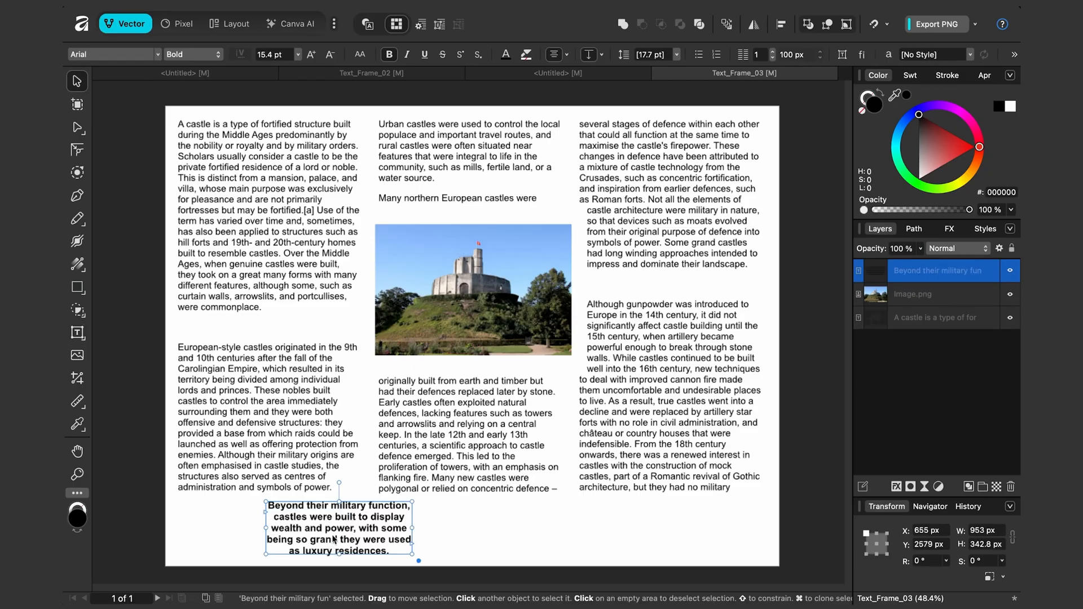
pyautogui.moveTo(339, 529); pyautogui.dragTo(339, 332)
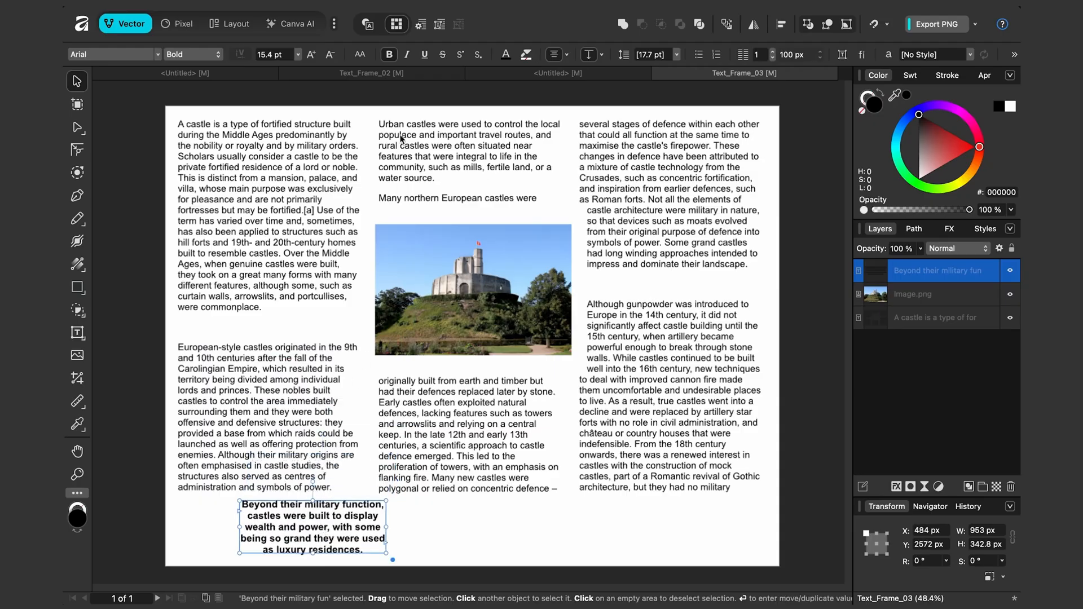
# Give the quote Square text wrap and move it up into the text columns
pyautogui.click(420, 24)
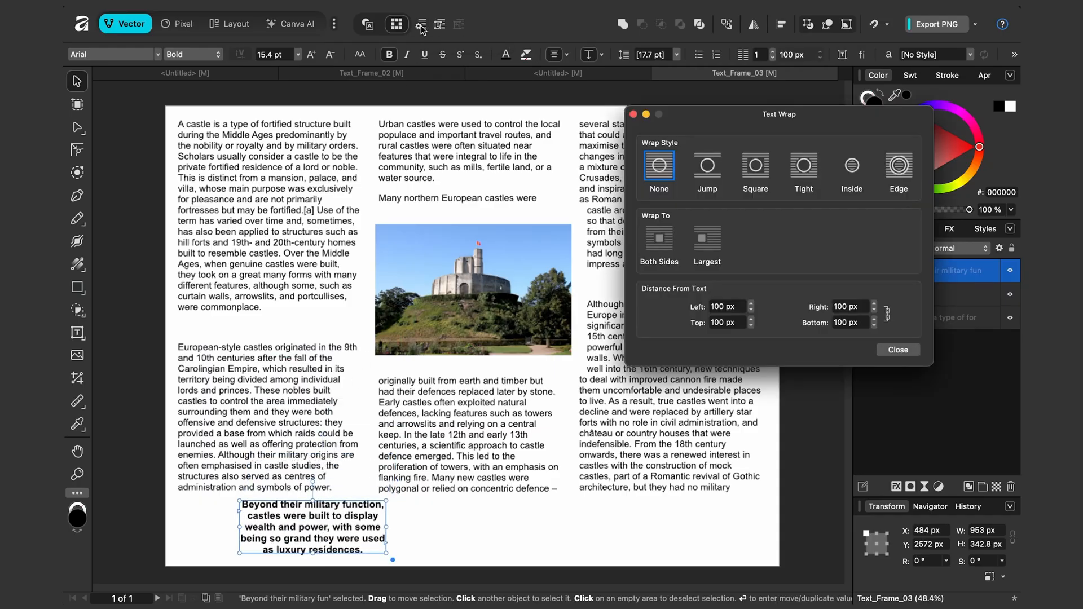
pyautogui.click(755, 166)
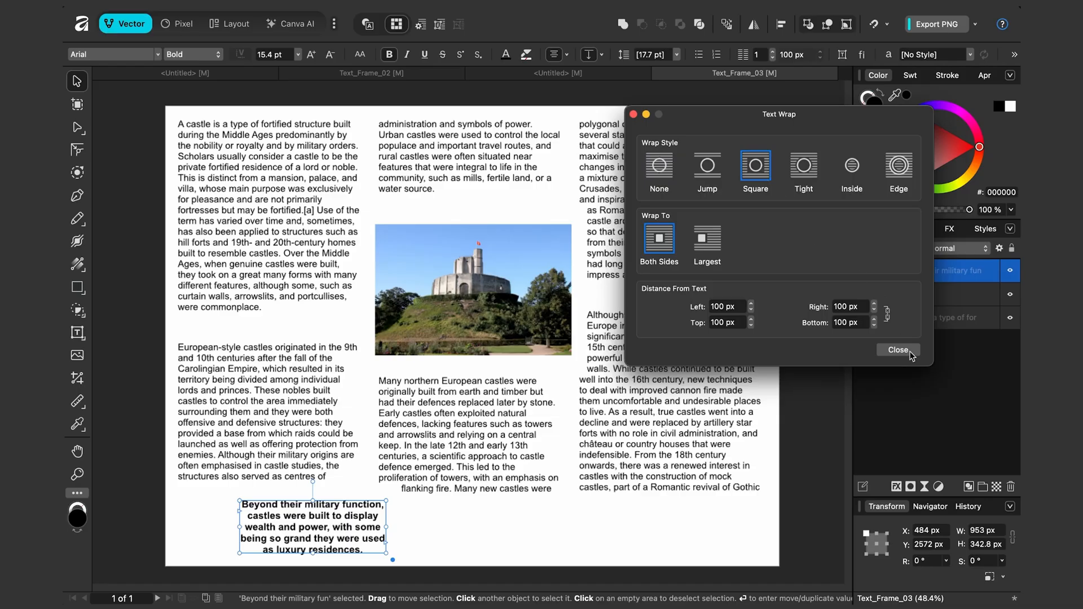
pyautogui.click(898, 350)
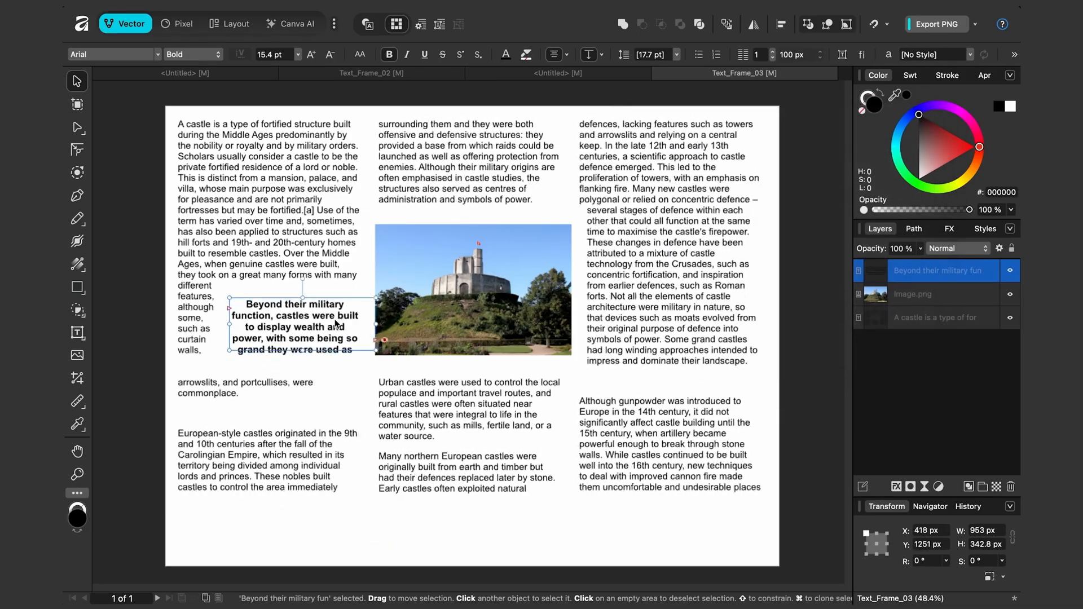
pyautogui.moveTo(293, 326); pyautogui.dragTo(262, 244)
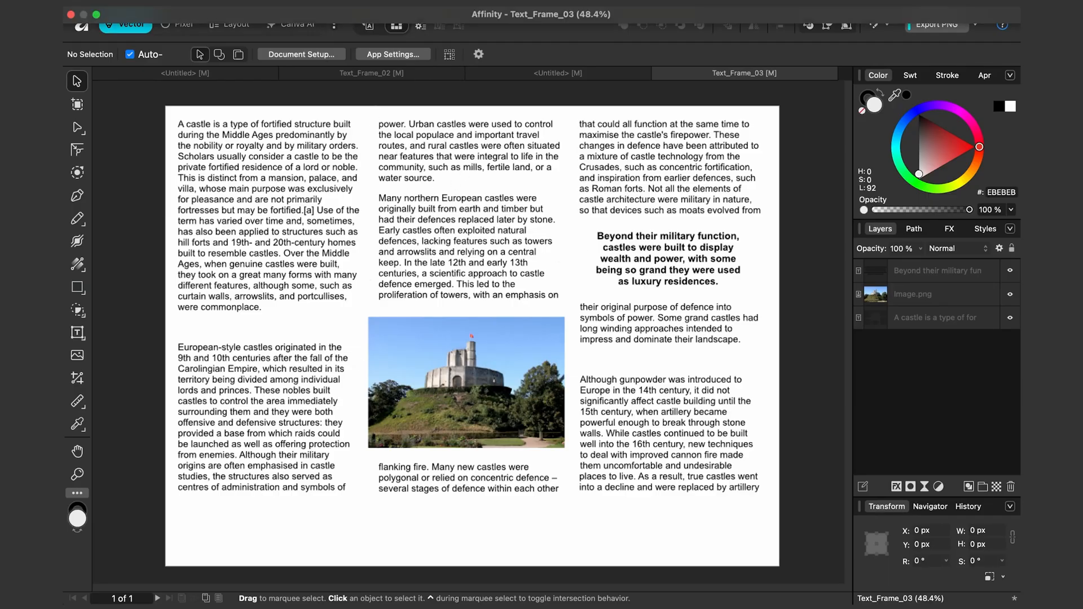
# Turn off Preview Mode from the View menu to show frame outlines
pyautogui.click(381, 24)
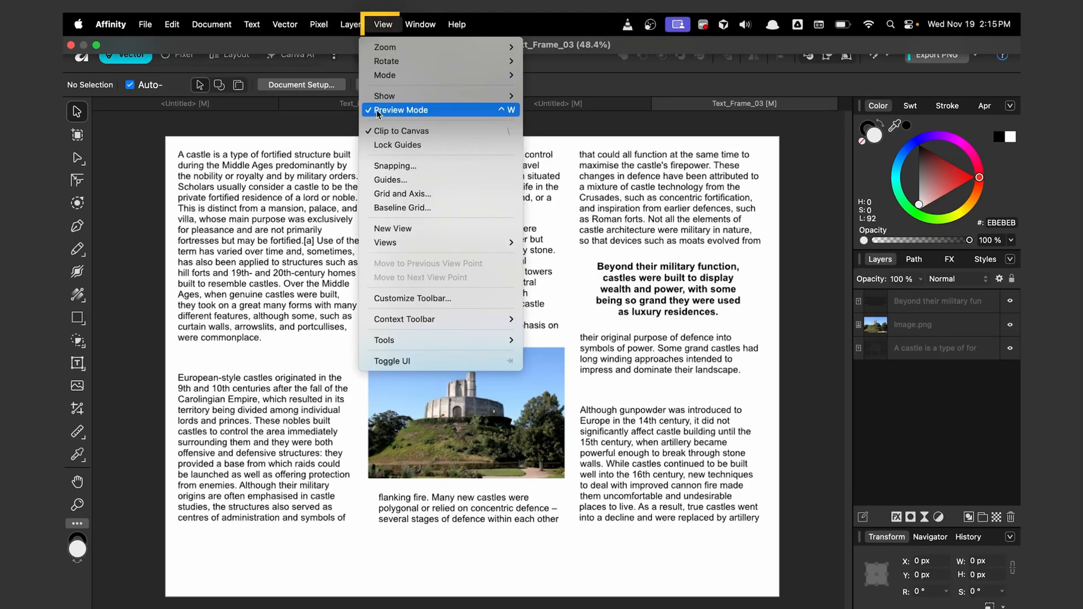
pyautogui.moveTo(399, 114)
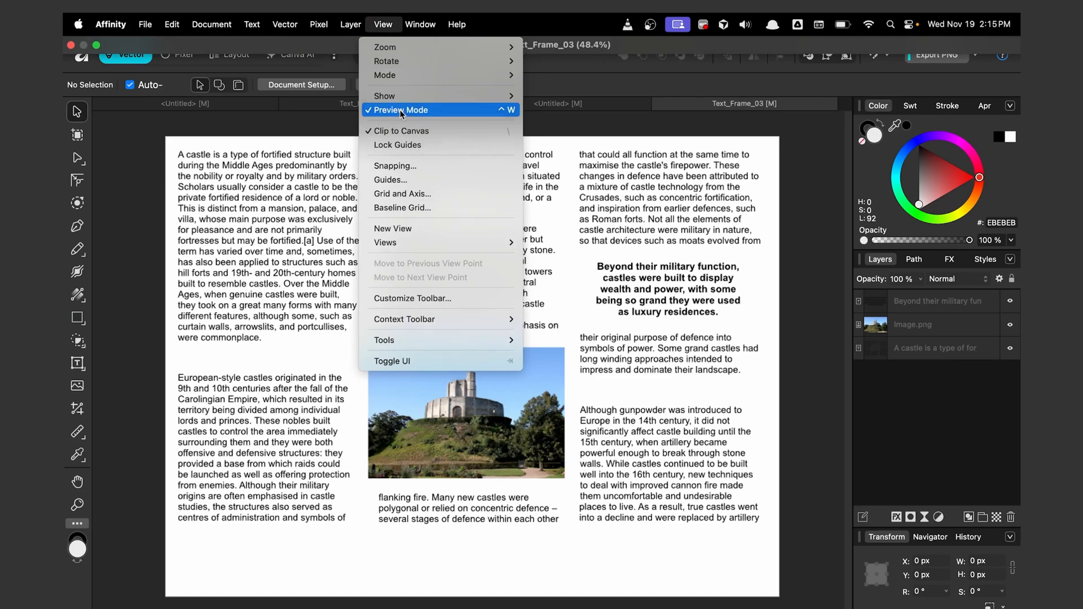
pyautogui.click(393, 361)
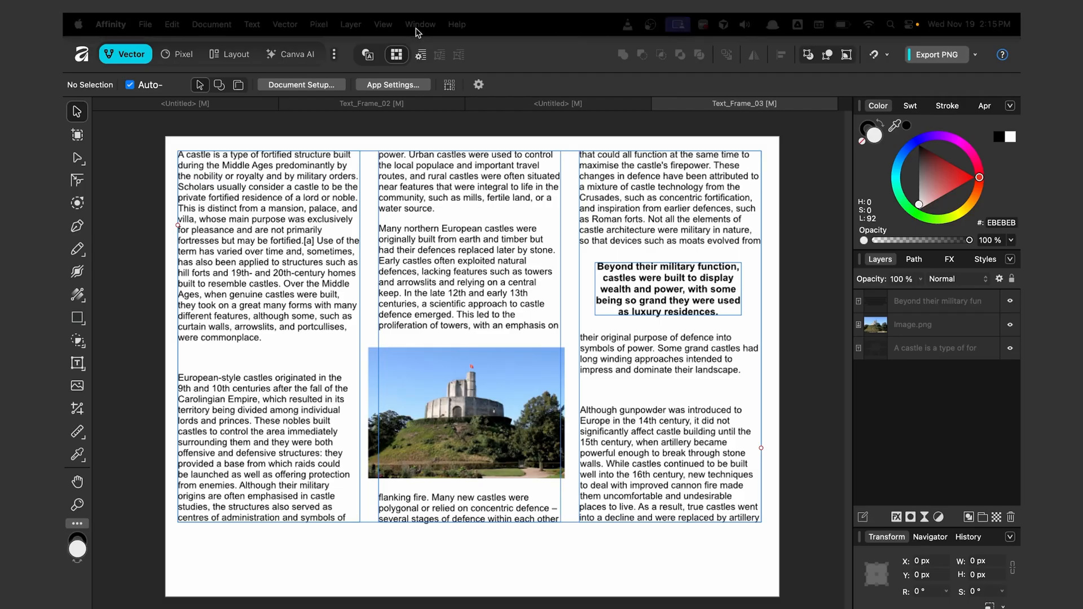
pyautogui.click(382, 25)
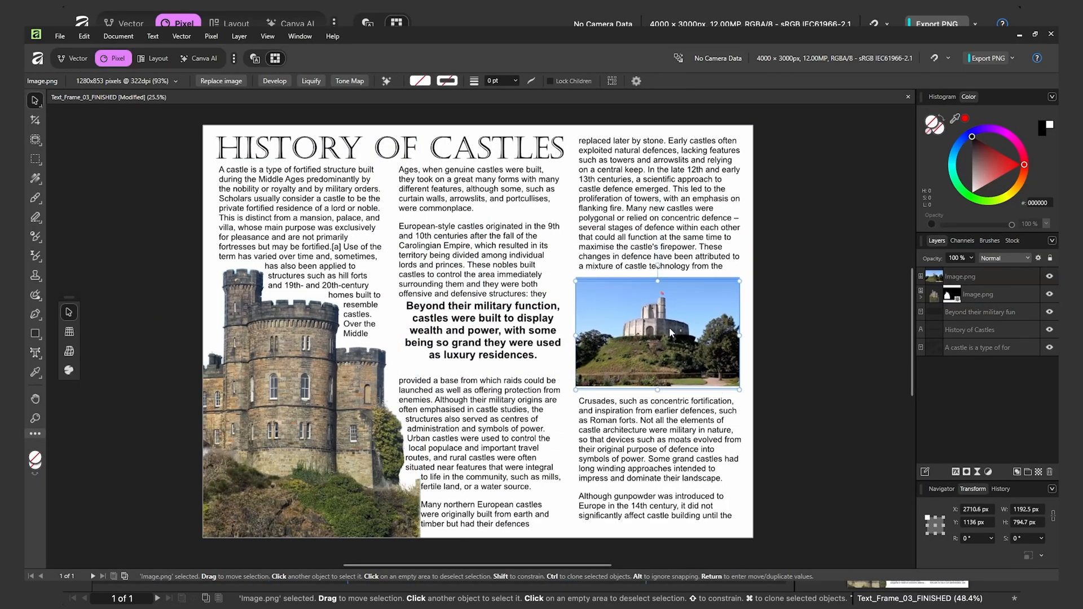
# Drag the castle photo about 150 px higher in the right-hand column
pyautogui.moveTo(658, 334); pyautogui.dragTo(657, 248)
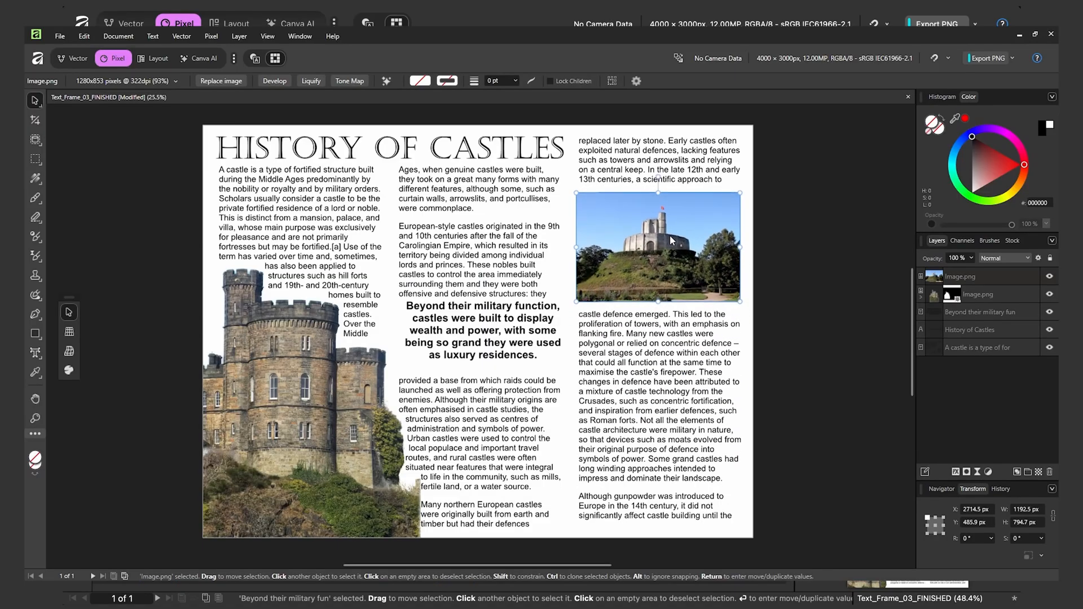